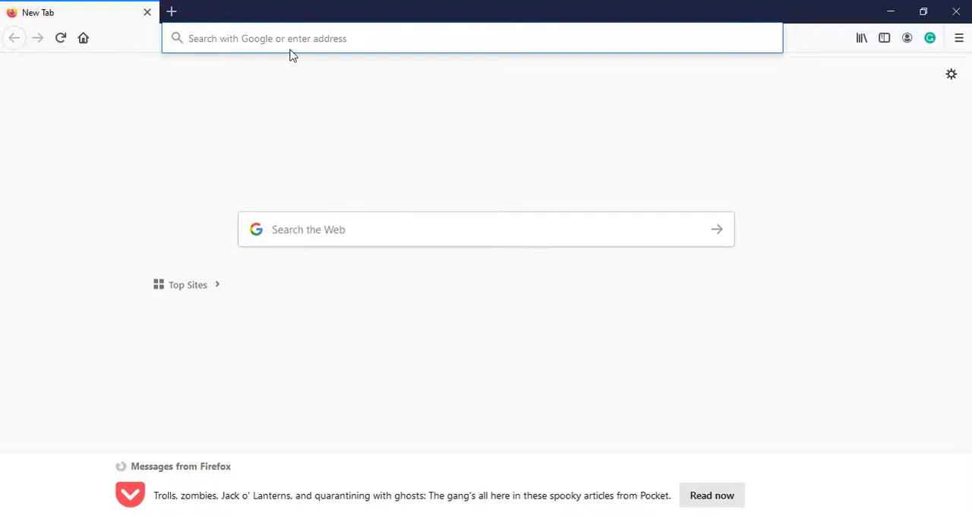
# Load flow.page, scroll through its Linktree comparison, then start typing 'digd' as the page name
pyautogui.write('flow.page/welcome')
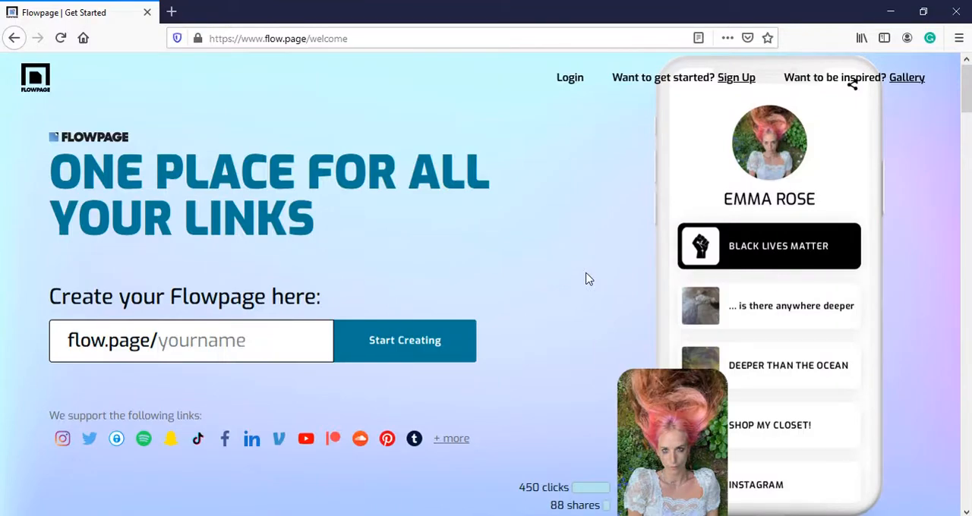
pyautogui.scroll(-3)
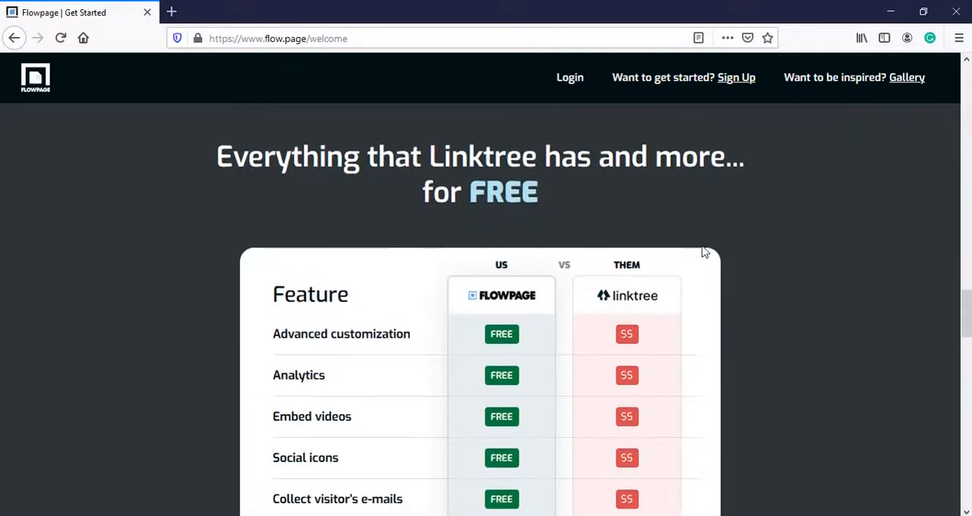
pyautogui.moveTo(835, 237)
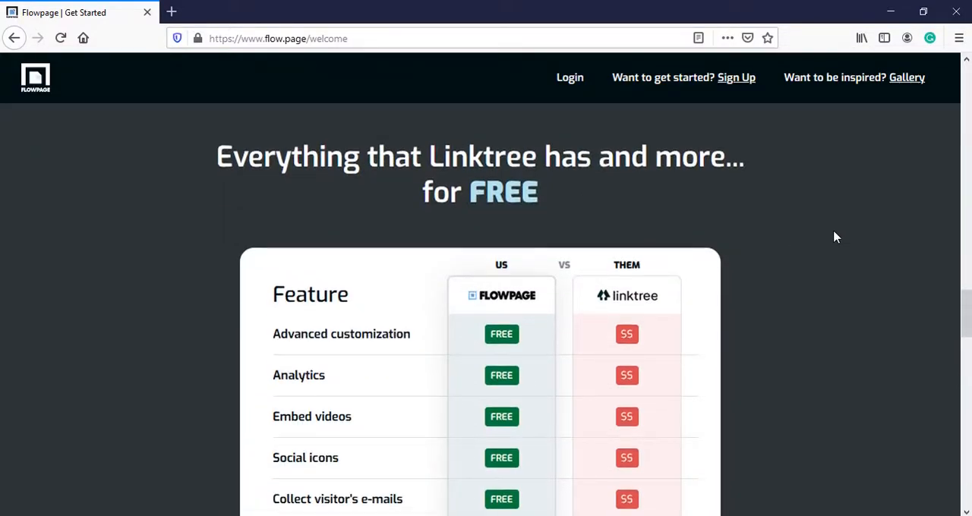
pyautogui.moveTo(622, 298)
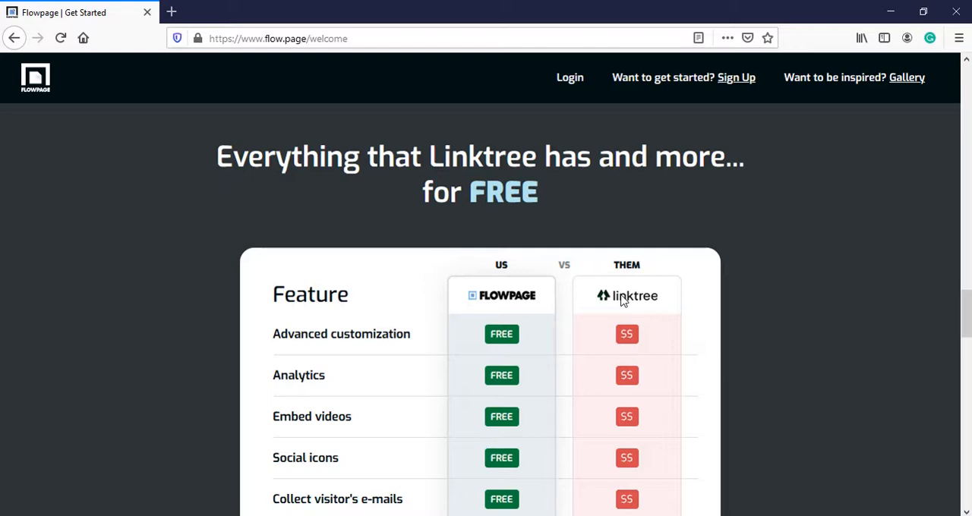
pyautogui.moveTo(431, 162)
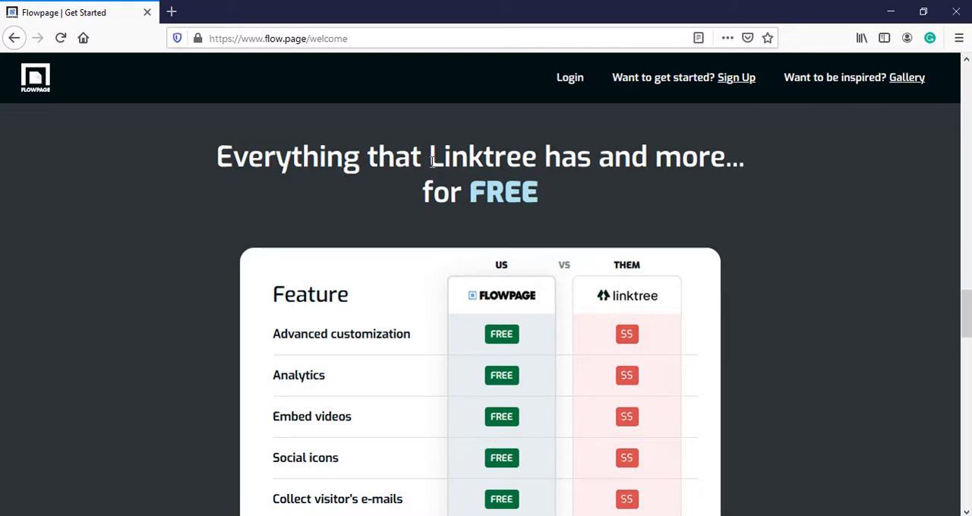
pyautogui.moveTo(486, 205)
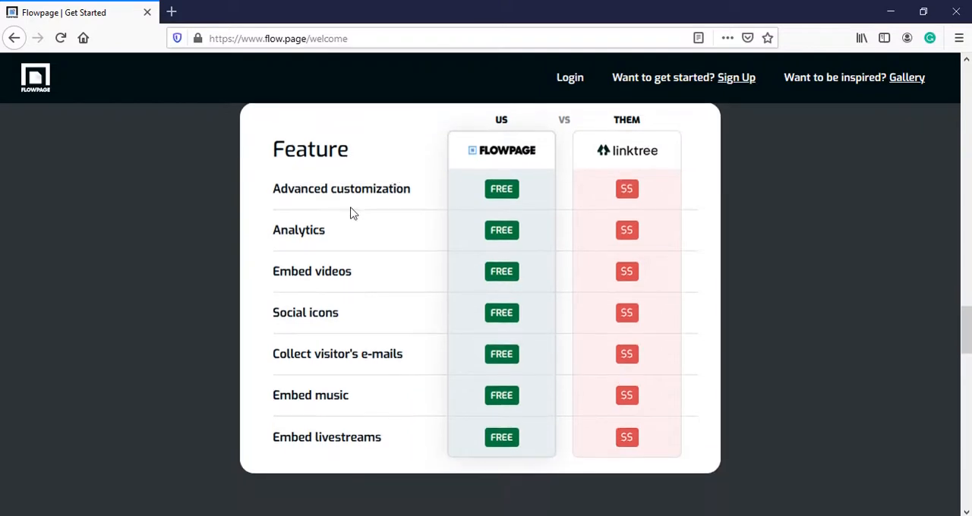
pyautogui.moveTo(385, 384)
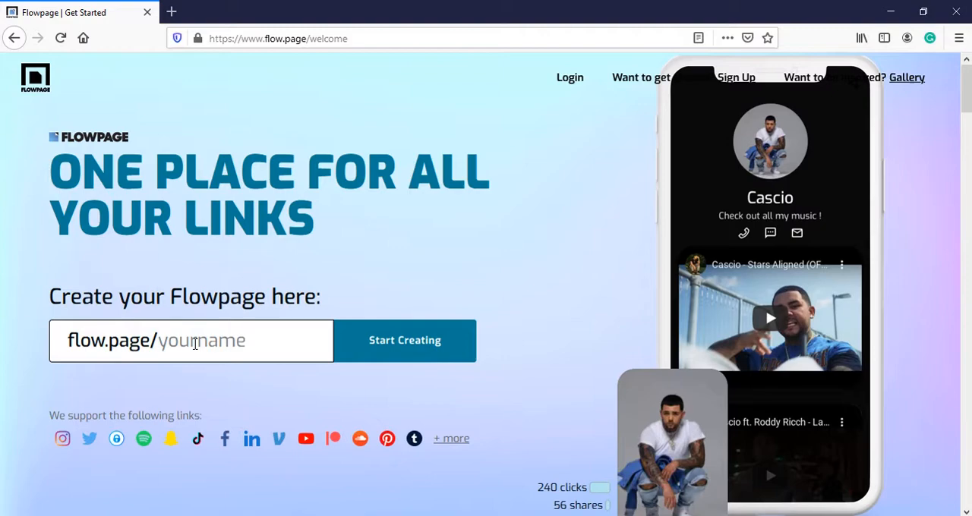
pyautogui.write('digd')
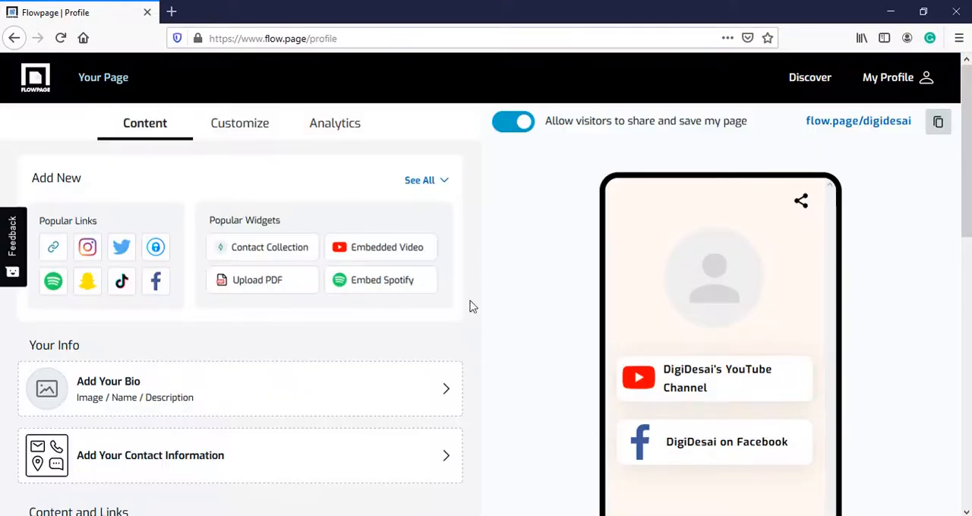
pyautogui.moveTo(245, 340)
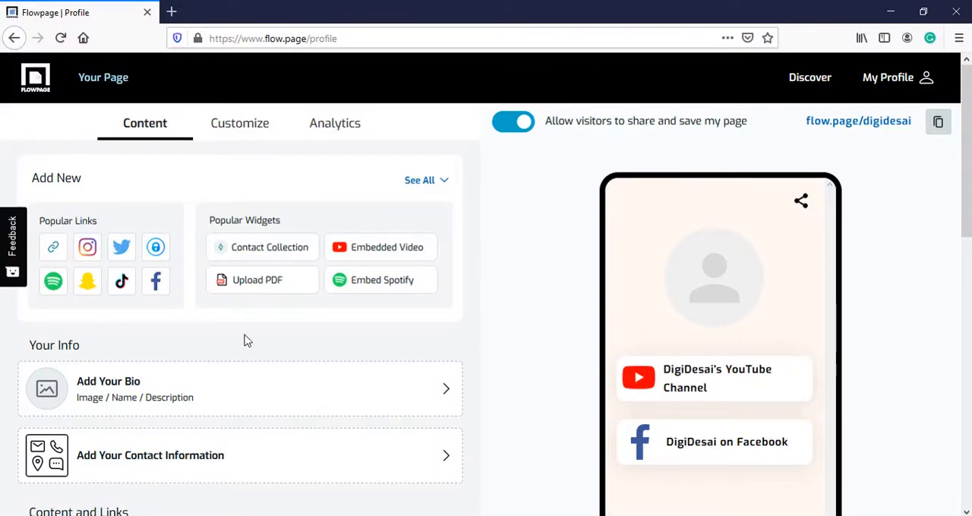
pyautogui.moveTo(102, 236)
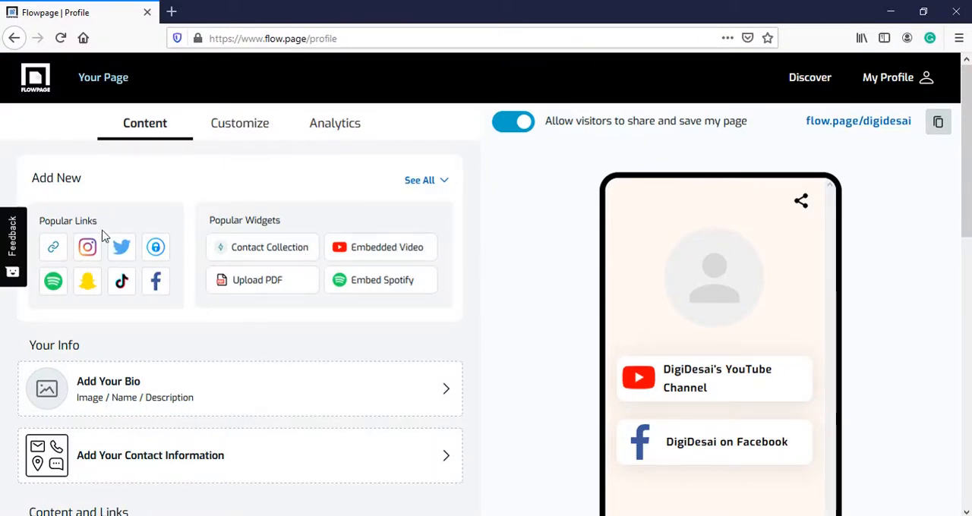
pyautogui.moveTo(322, 204)
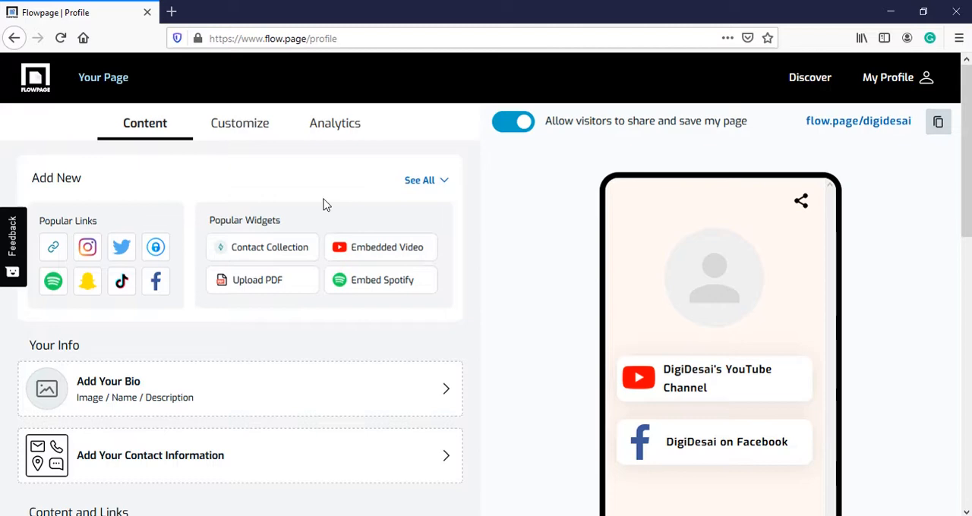
# Expand See All under Add New to reveal every Destination Link type and Widget
pyautogui.scroll(-3)
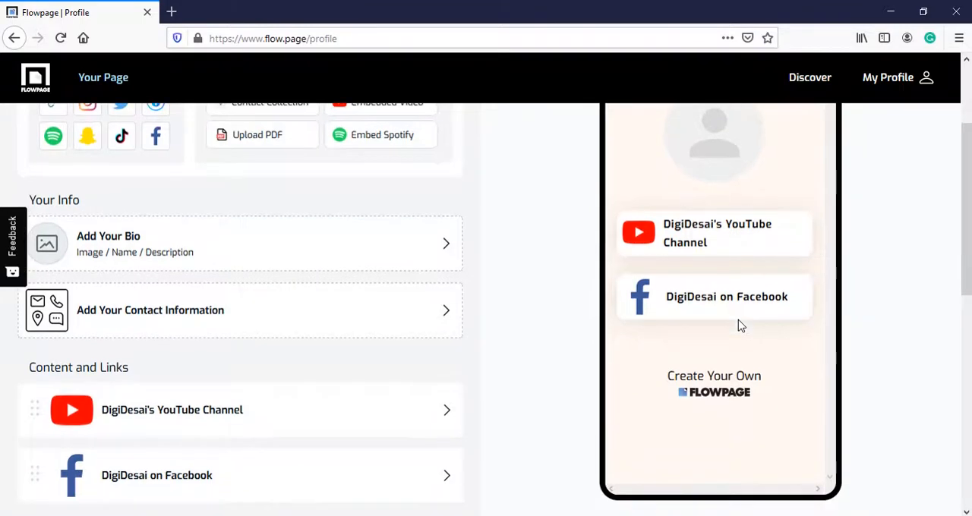
pyautogui.scroll(3)
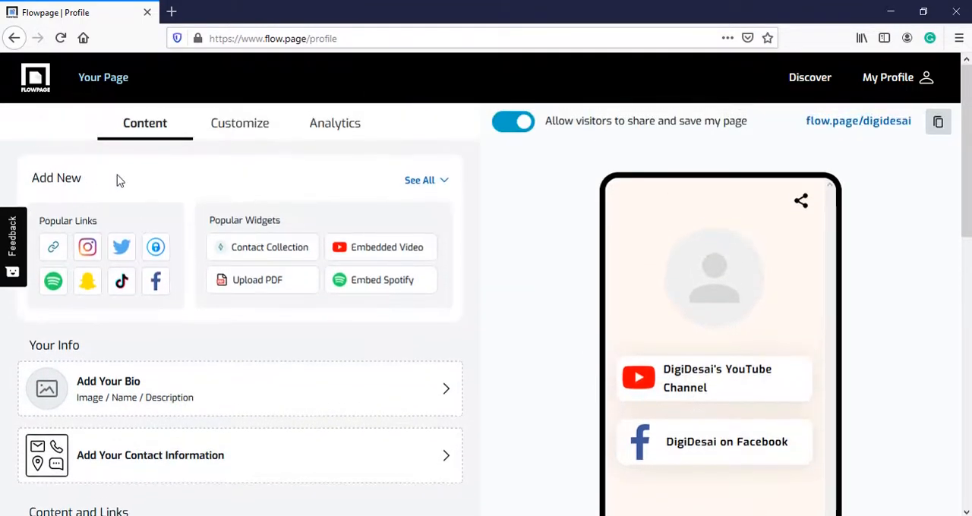
pyautogui.moveTo(421, 182)
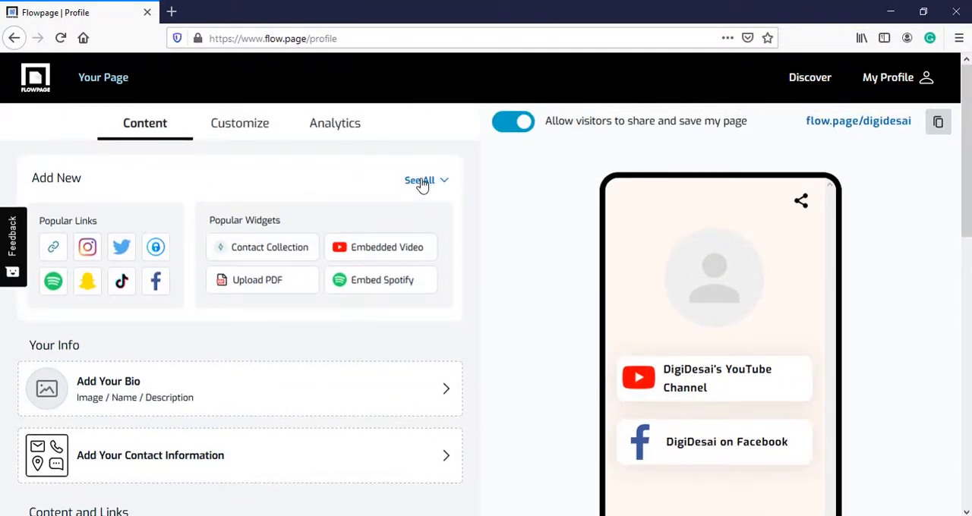
pyautogui.click(419, 180)
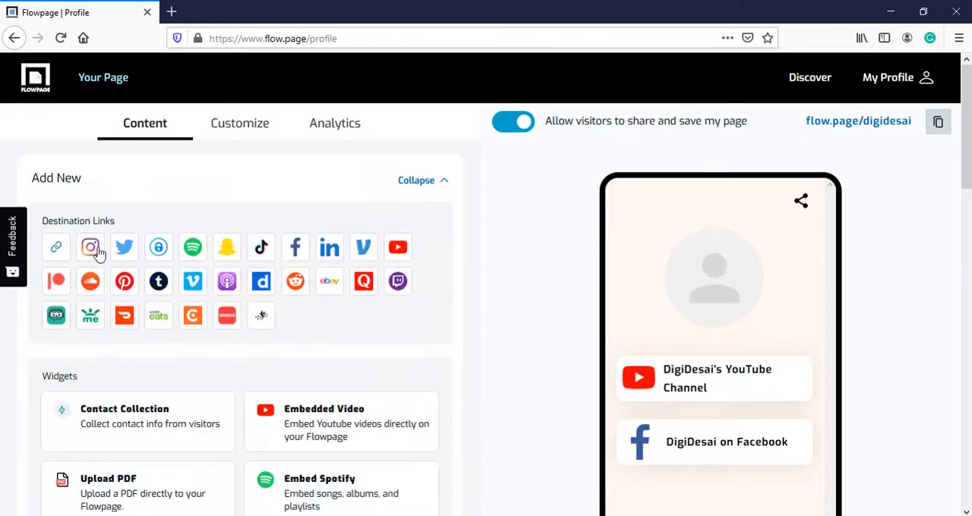
pyautogui.moveTo(85, 308)
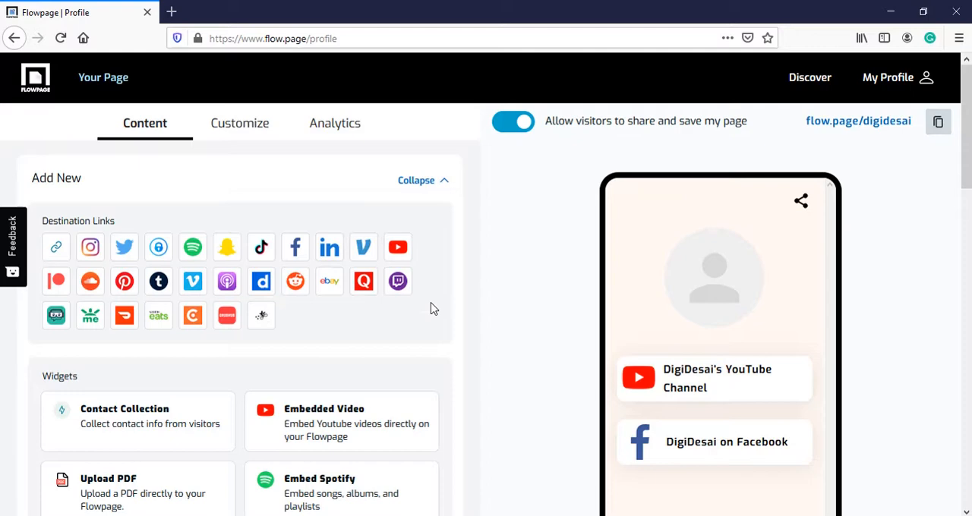
pyautogui.scroll(-3)
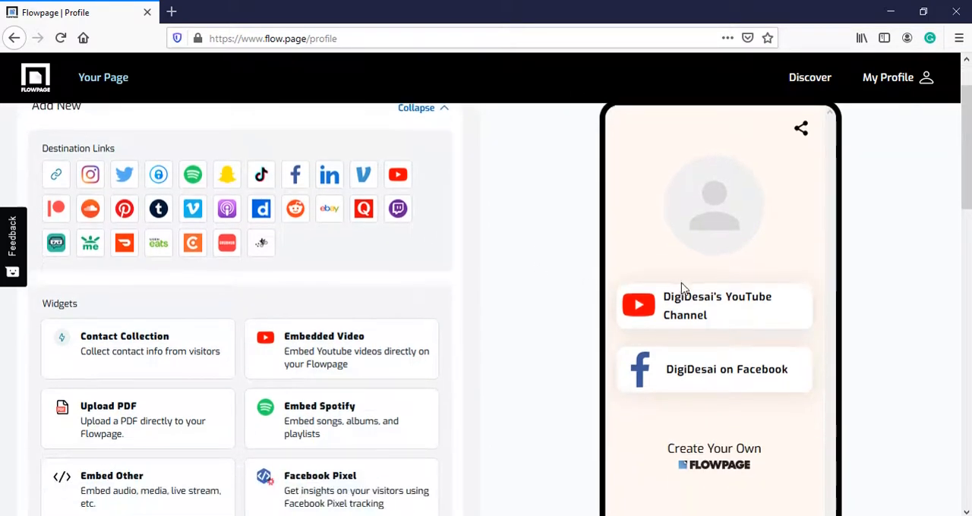
pyautogui.moveTo(573, 321)
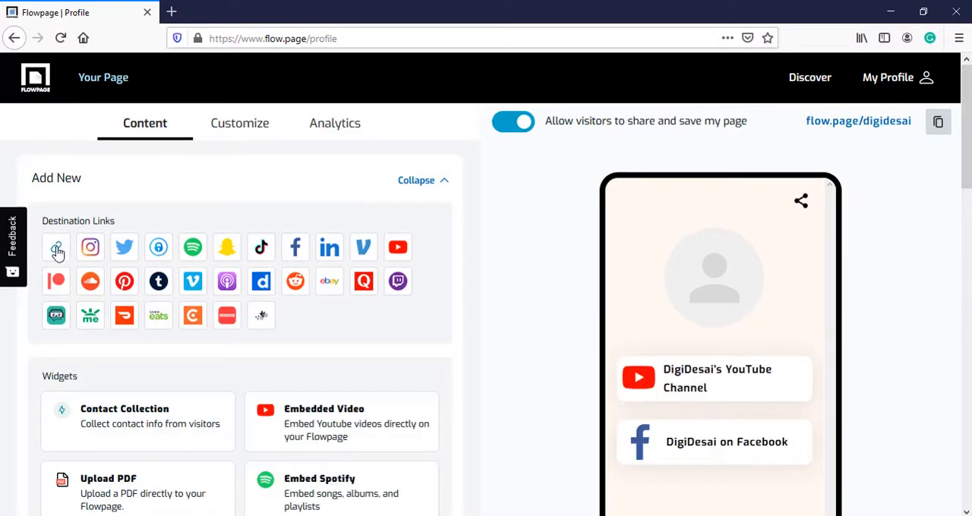
pyautogui.click(56, 246)
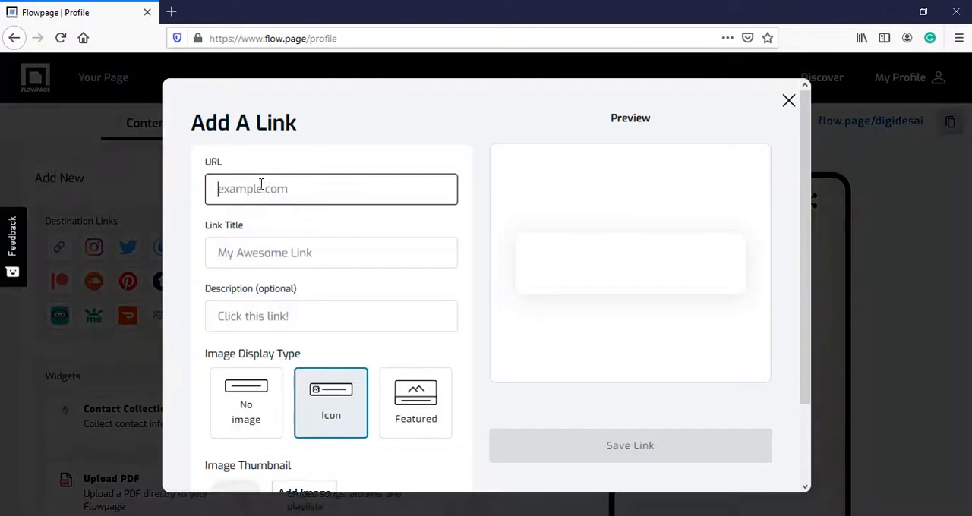
pyautogui.write('https://digidesai.com')
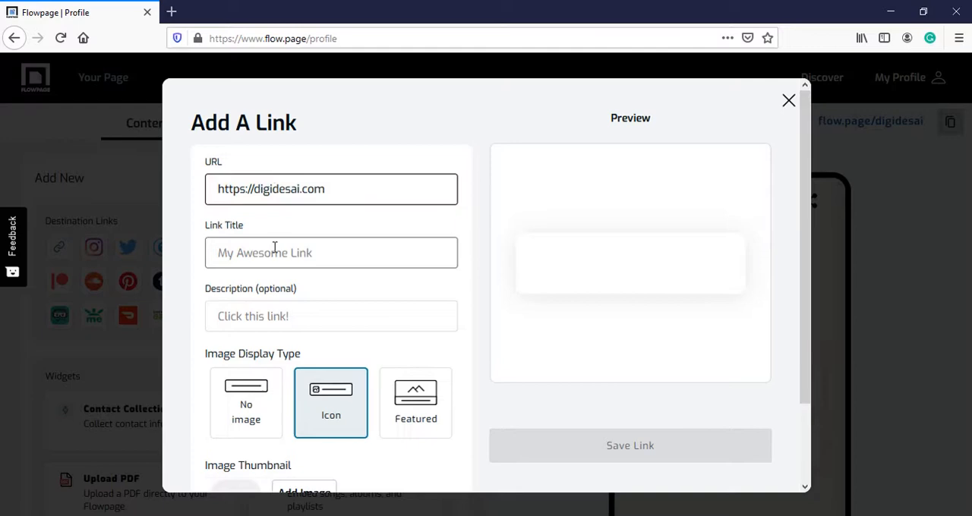
pyautogui.click(330, 252)
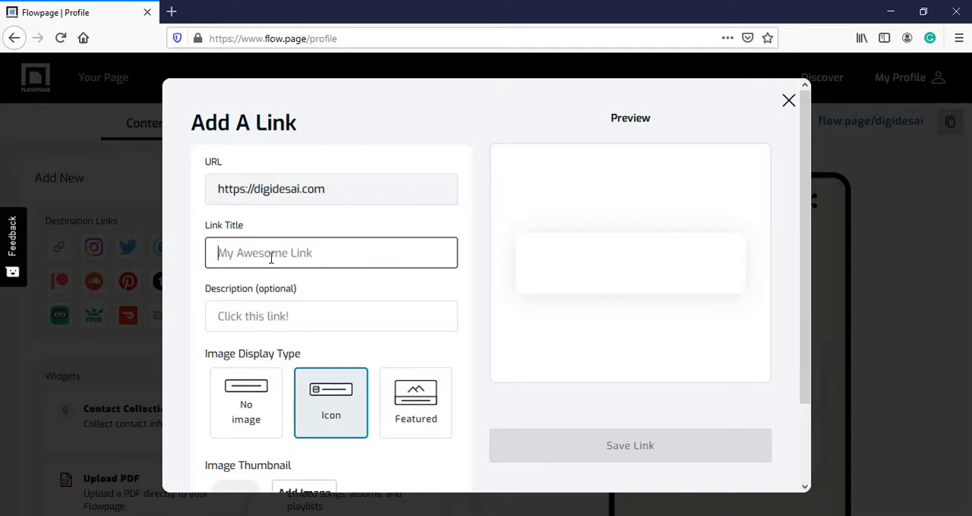
pyautogui.write('DigiDesai Digital Marketing Blog')
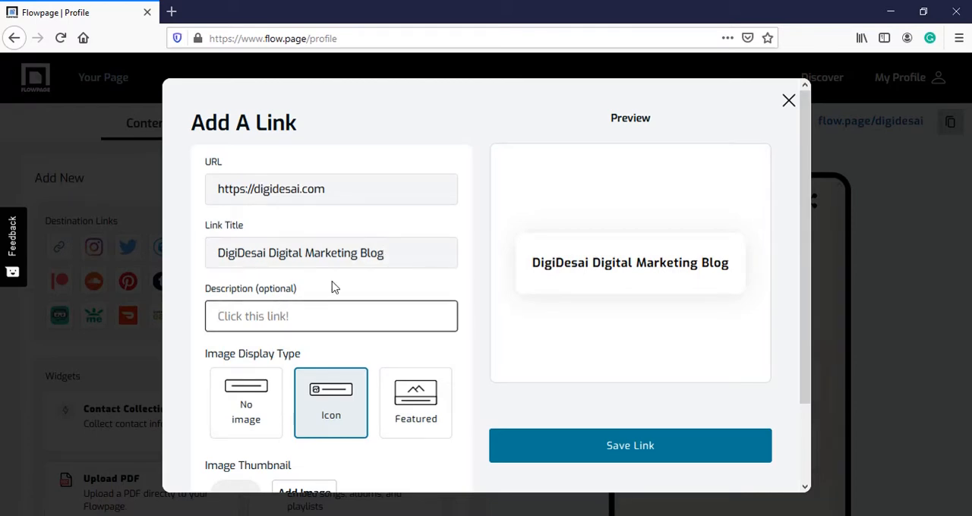
# Give the blog link the blue star picture as its thumbnail
pyautogui.scroll(-3)
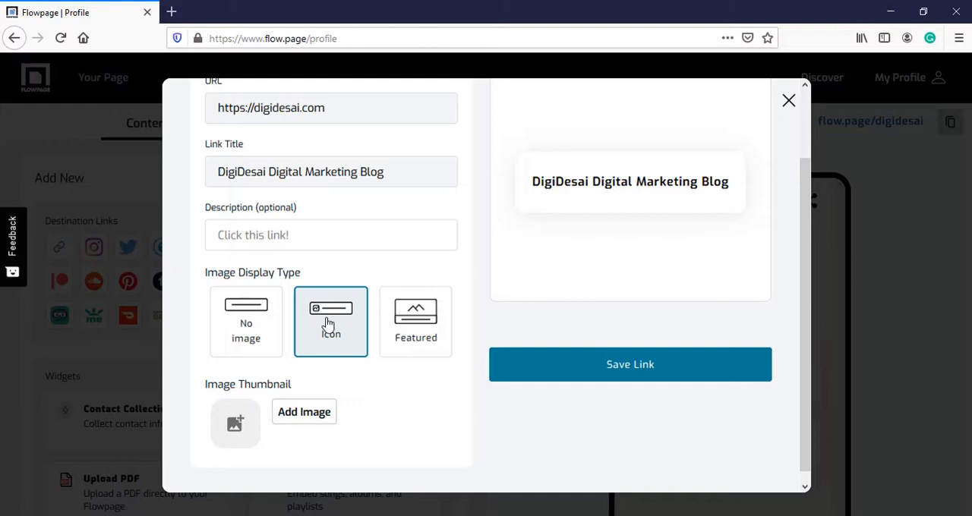
pyautogui.scroll(-3)
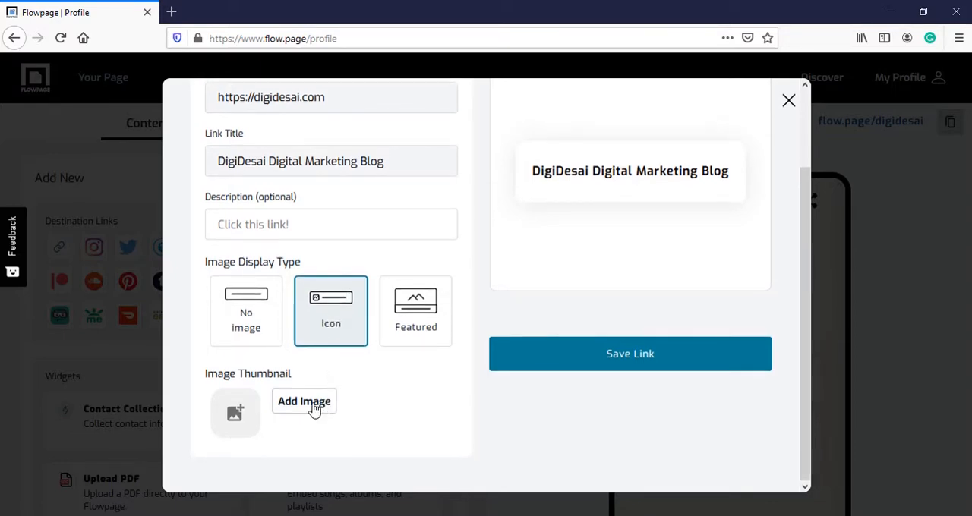
pyautogui.click(303, 400)
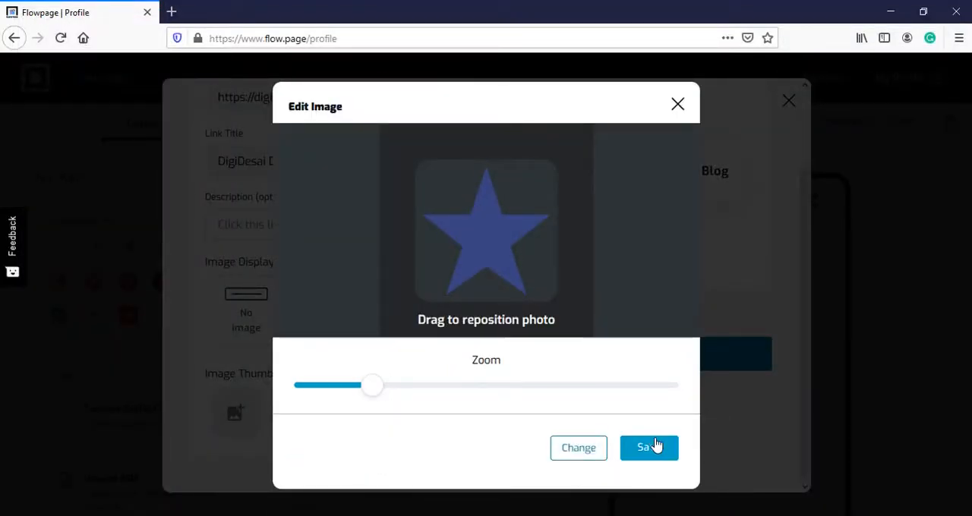
pyautogui.click(648, 448)
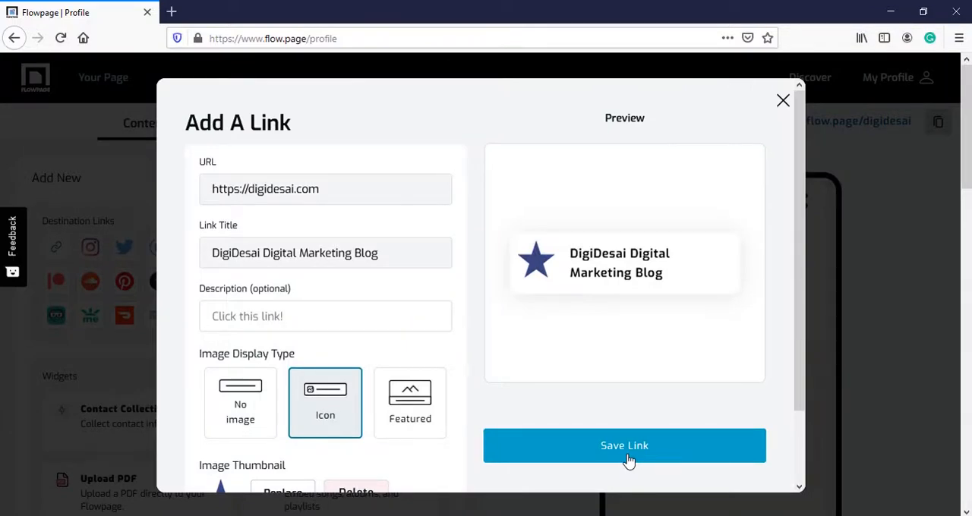
pyautogui.click(624, 446)
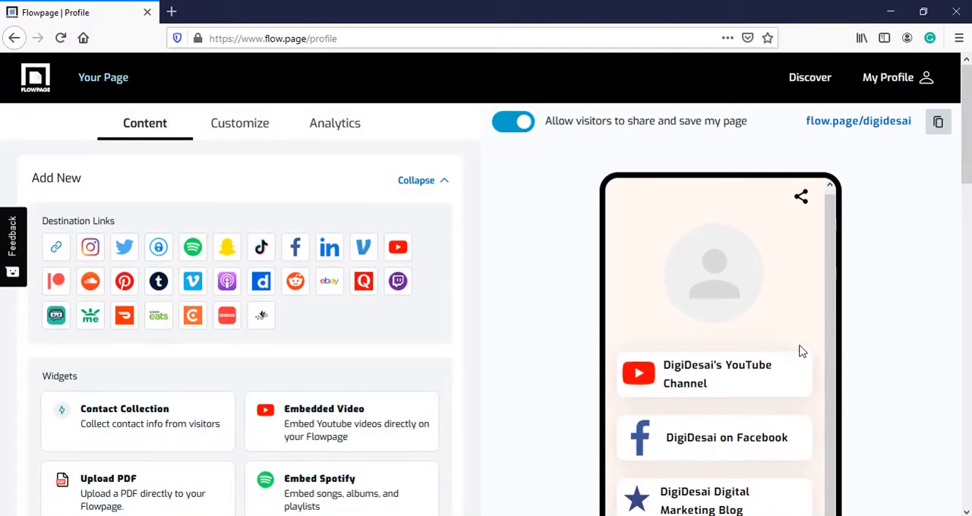
pyautogui.scroll(-3)
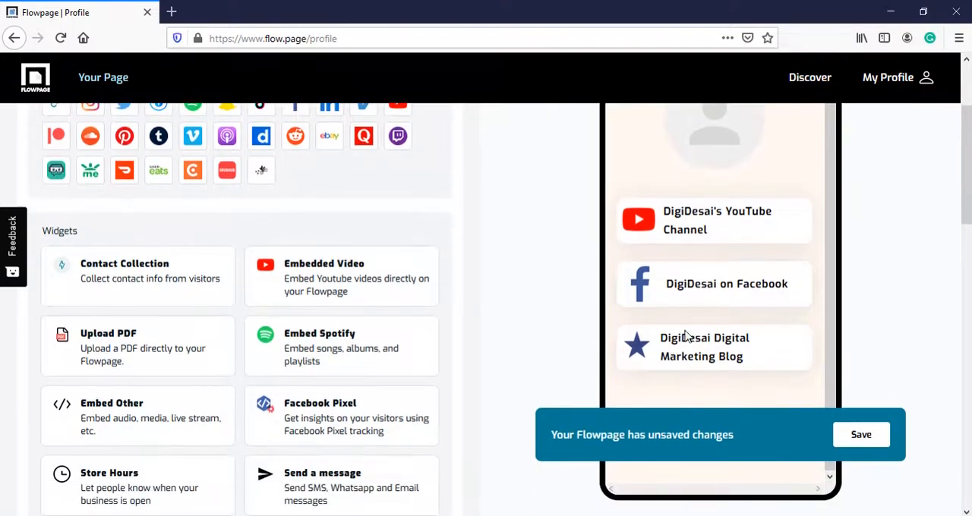
pyautogui.moveTo(535, 346)
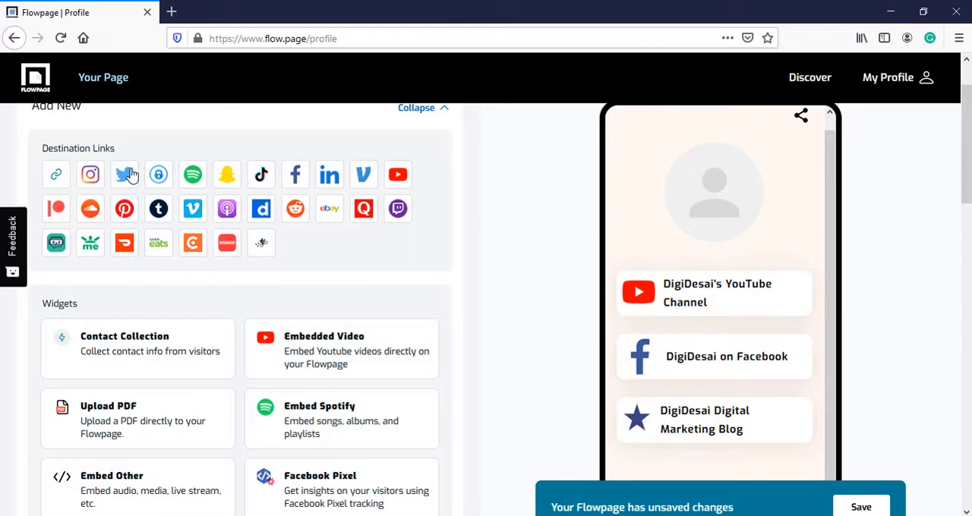
pyautogui.moveTo(272, 221)
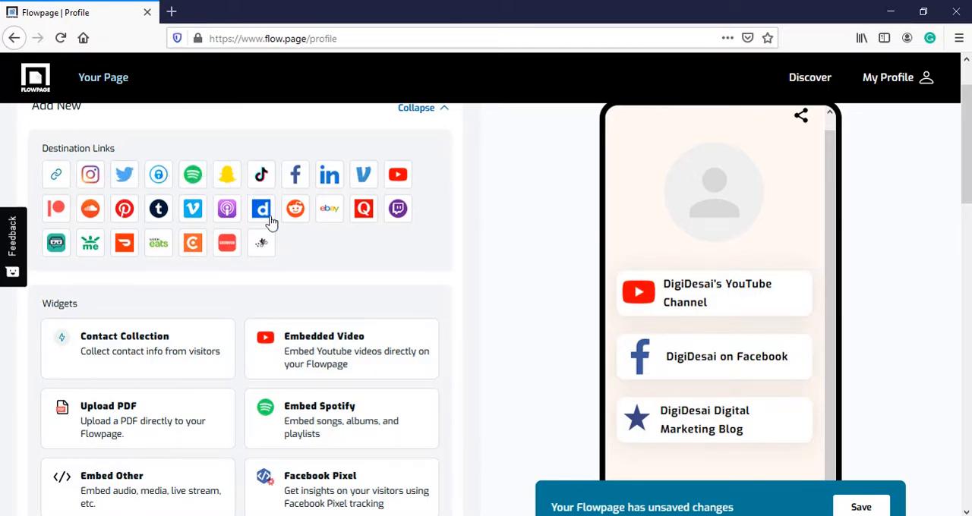
pyautogui.moveTo(397, 174)
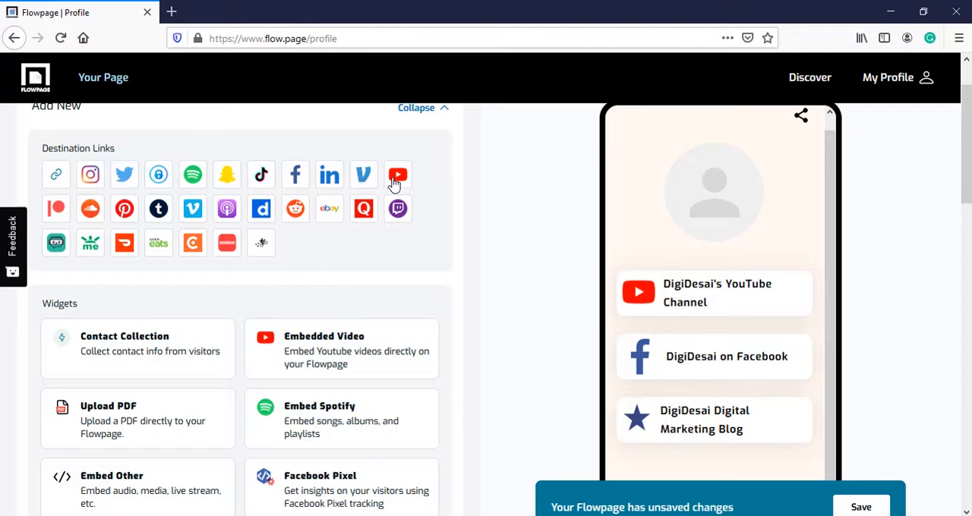
pyautogui.moveTo(256, 273)
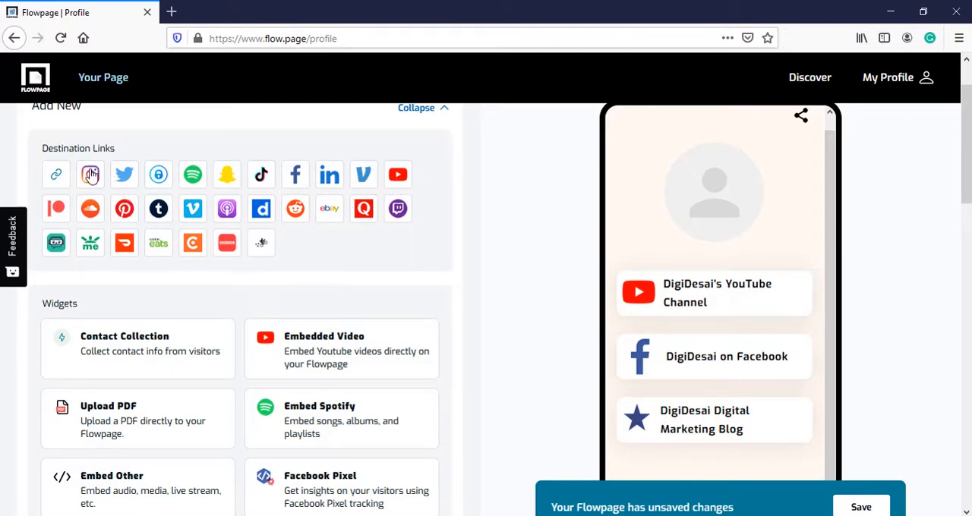
# Save an Instagram link for digi.desai titled 'DigiDesai on Instagram'
pyautogui.click(90, 175)
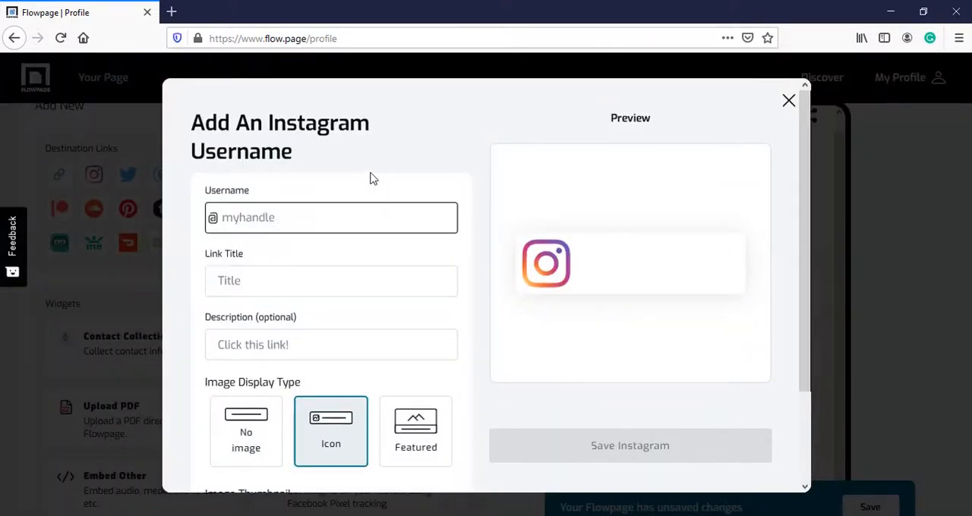
pyautogui.write('digi.desai')
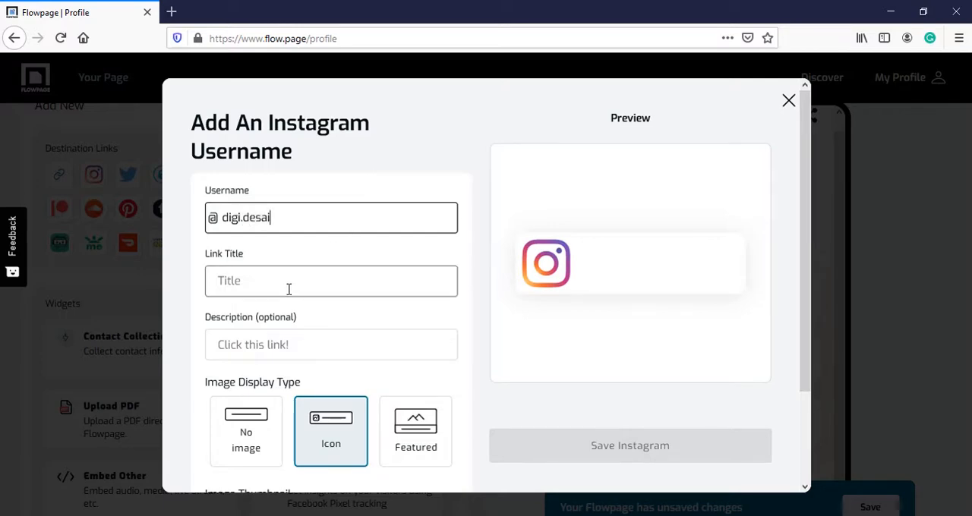
pyautogui.write('D')
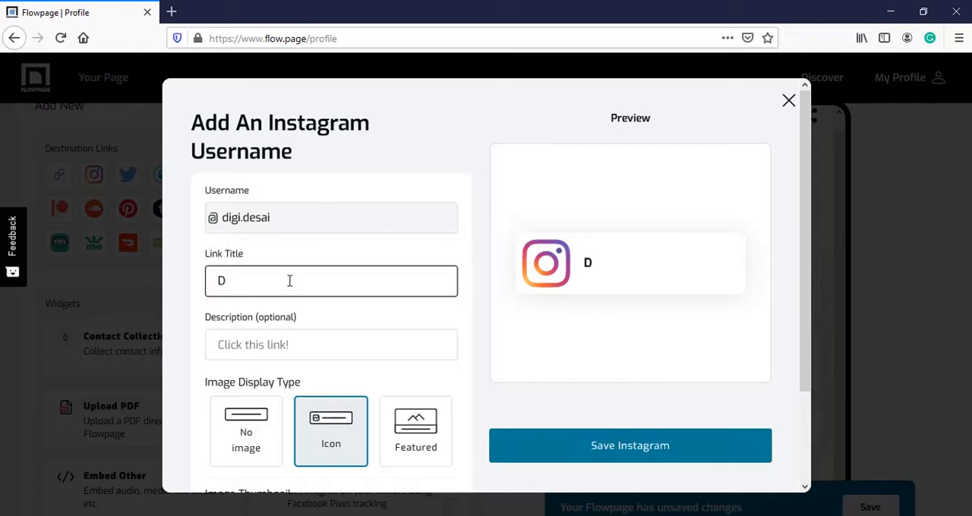
pyautogui.write('DigiDesai on Instagram')
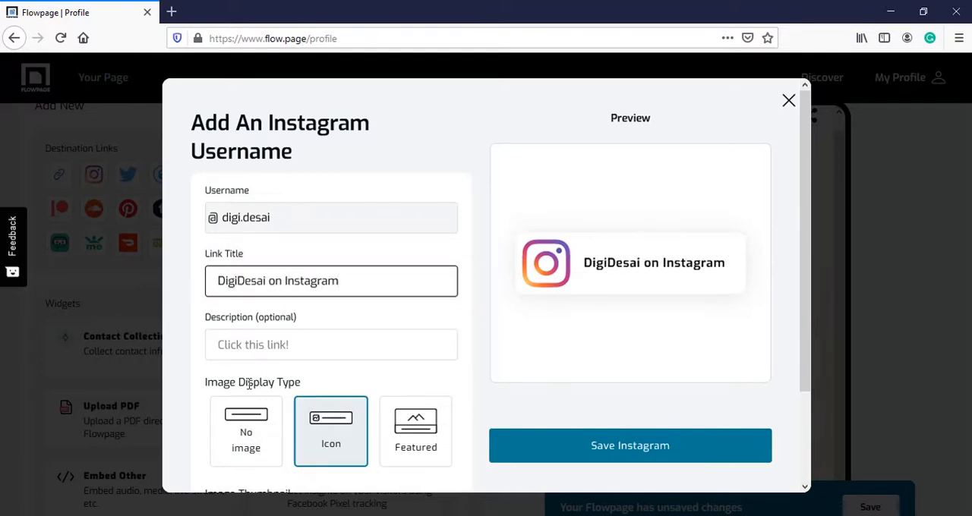
pyautogui.scroll(-3)
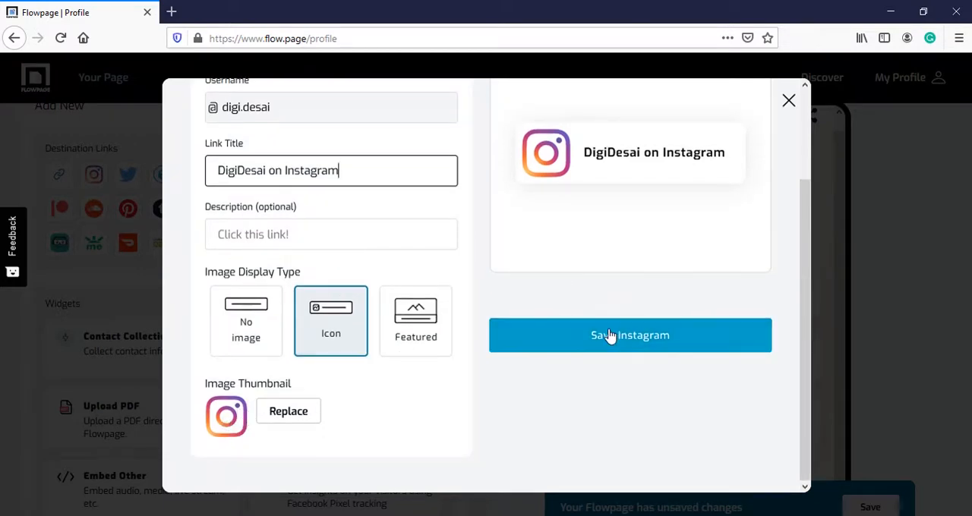
pyautogui.click(629, 335)
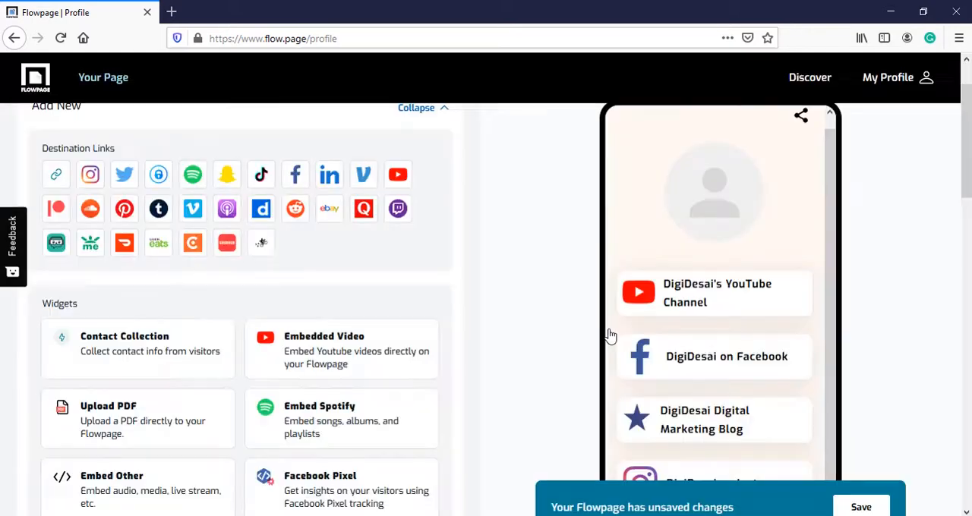
pyautogui.scroll(-3)
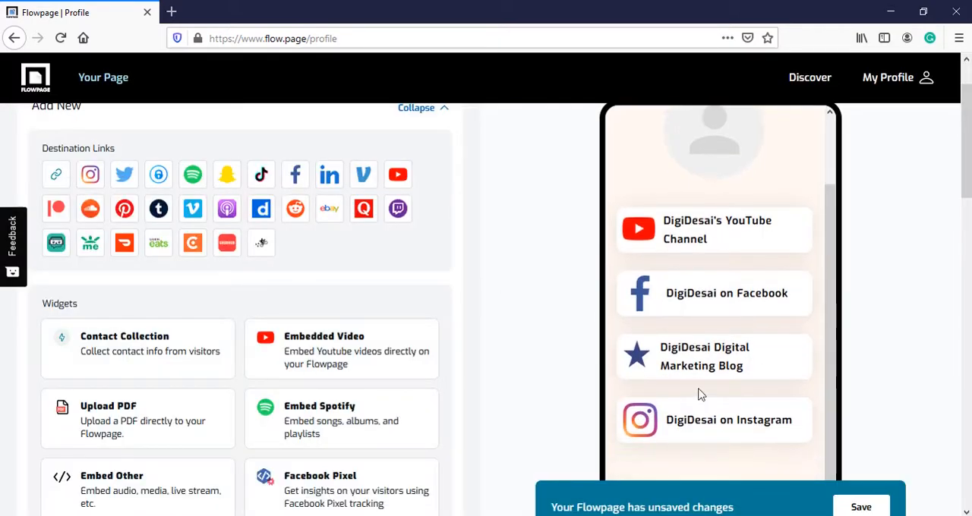
pyautogui.moveTo(554, 325)
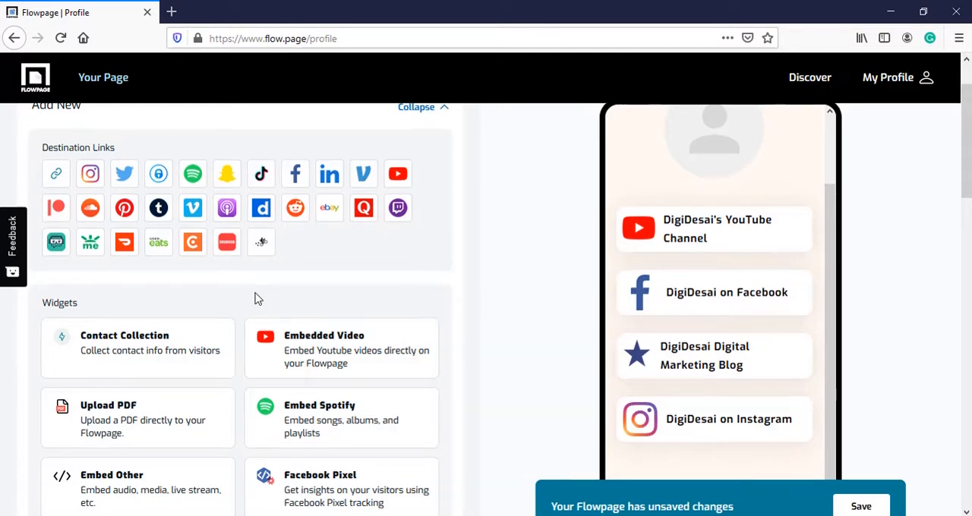
pyautogui.scroll(-3)
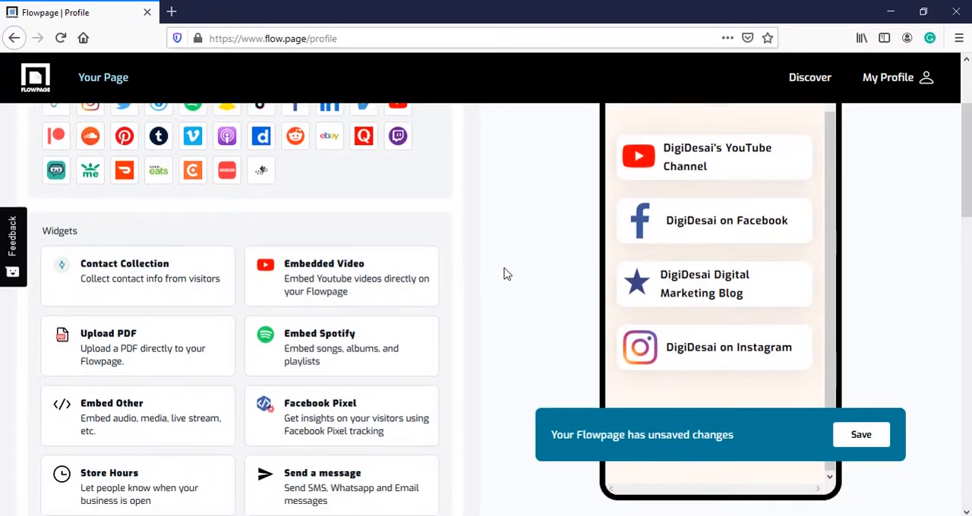
pyautogui.moveTo(235, 351)
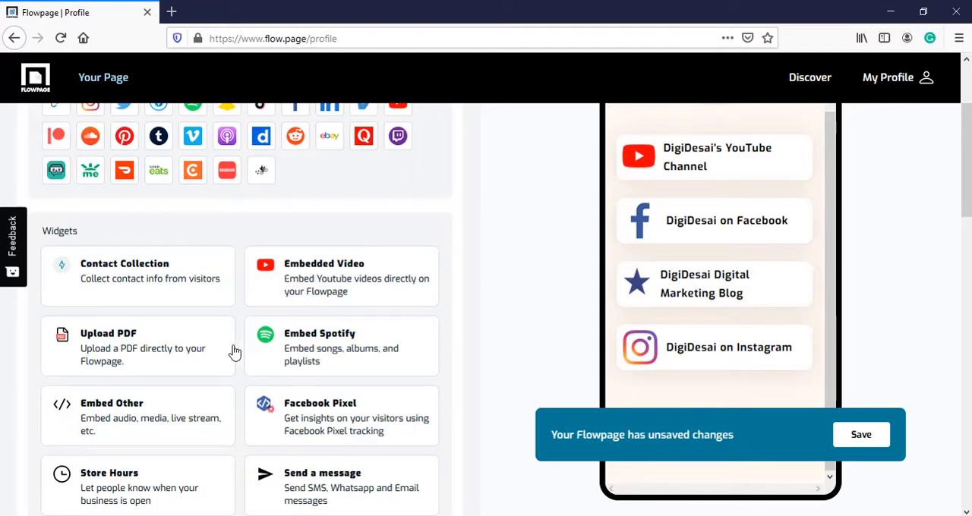
pyautogui.scroll(-3)
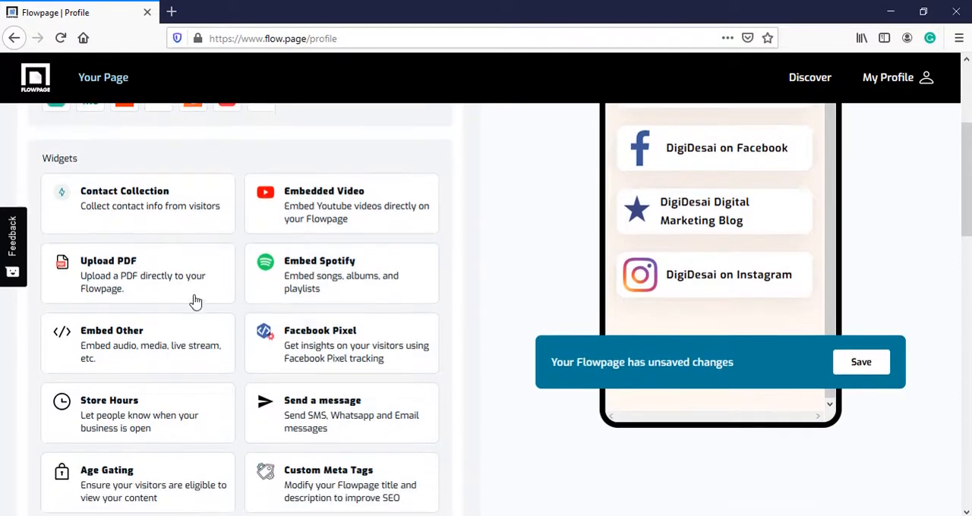
pyautogui.moveTo(352, 222)
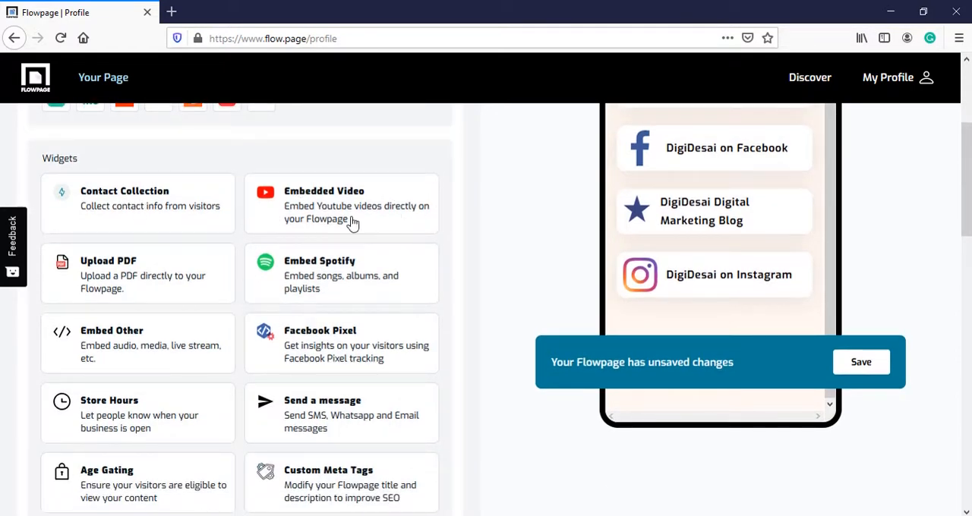
pyautogui.moveTo(153, 291)
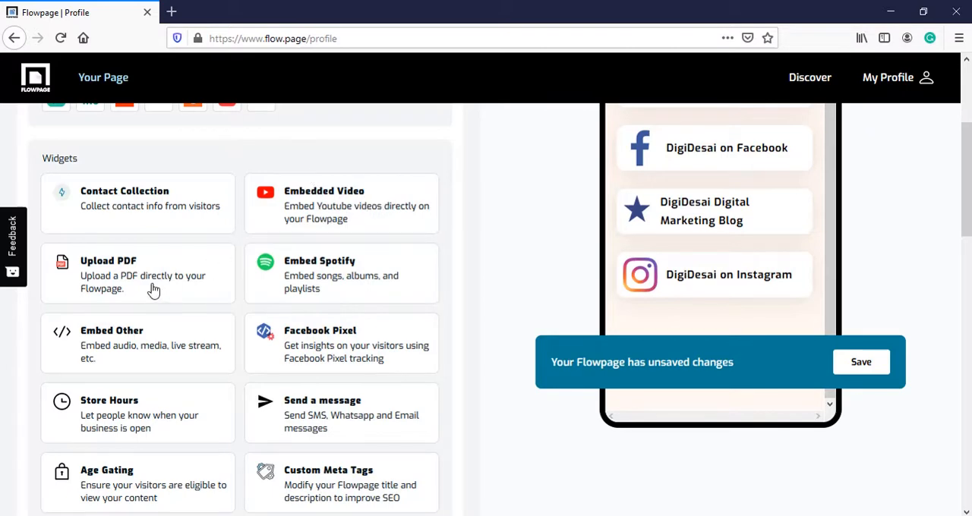
pyautogui.moveTo(446, 269)
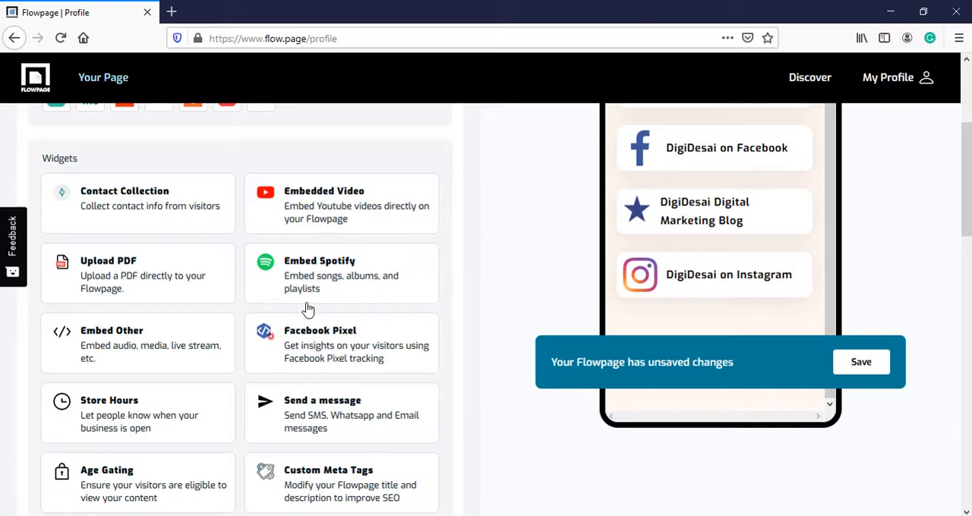
pyautogui.scroll(-3)
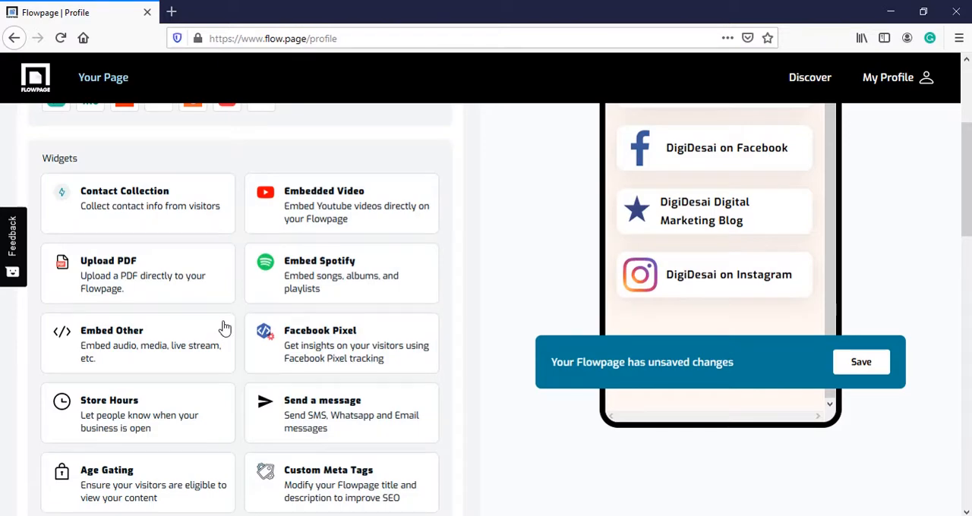
pyautogui.moveTo(170, 161)
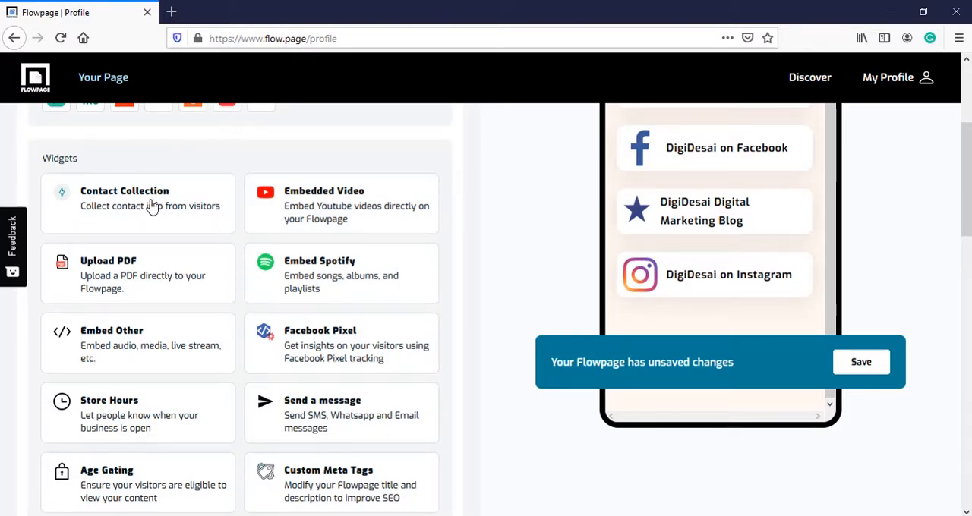
# Start a contact form titled 'Free Sign Up' with the pitch 'For Amazing Digital Marketing Content…'
pyautogui.click(124, 190)
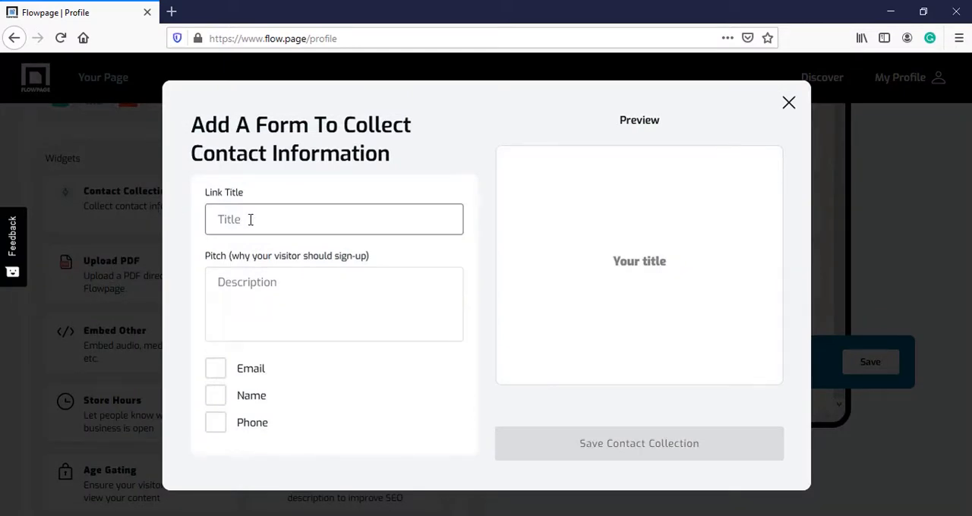
pyautogui.write('Free Sign Up')
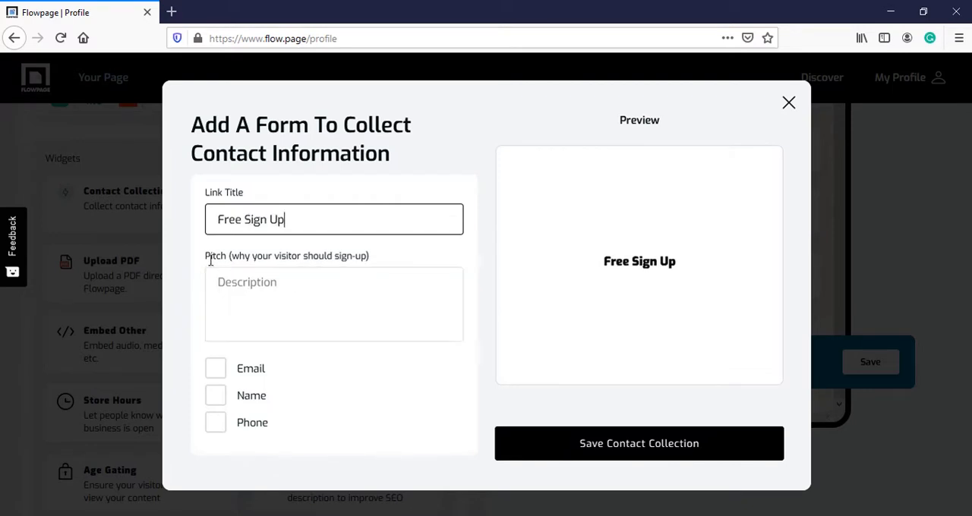
pyautogui.click(333, 303)
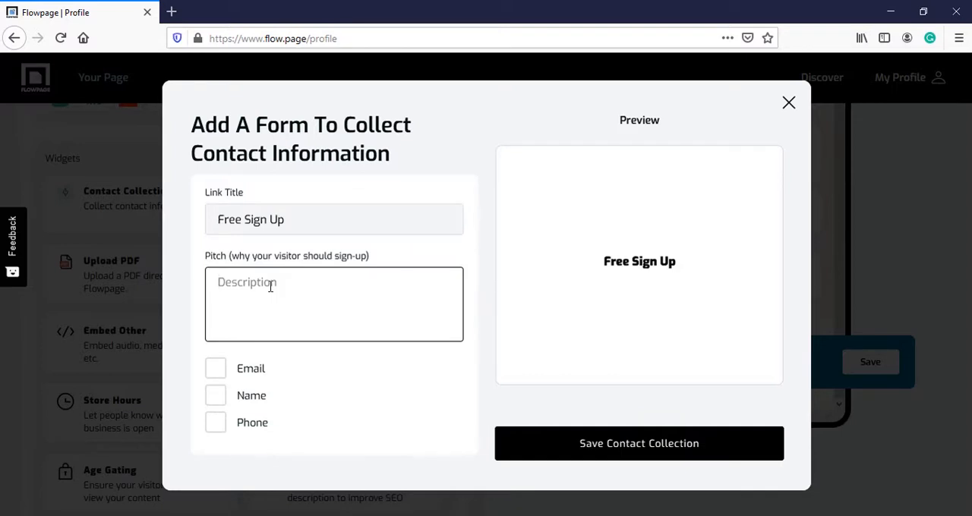
pyautogui.write('For Amazing Digital Marketing Content Delivered Directly To Your Mailbox')
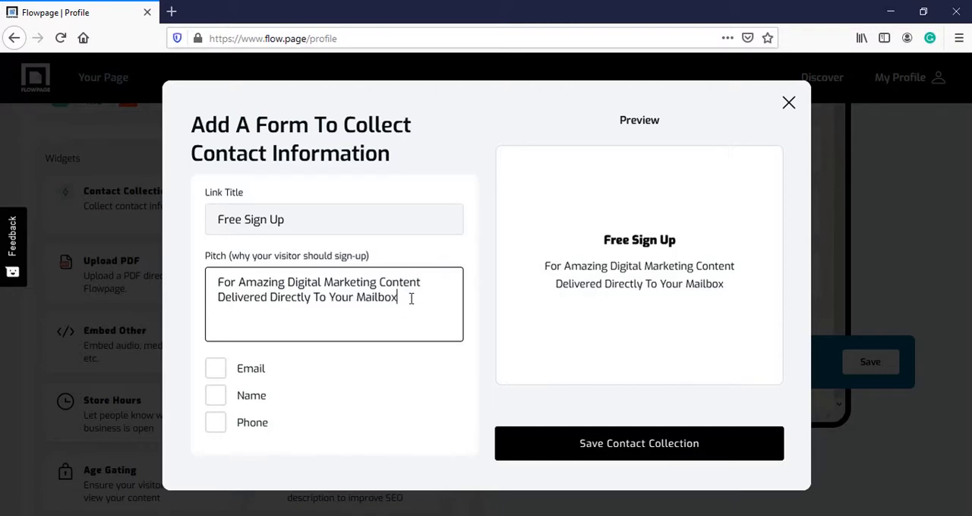
pyautogui.moveTo(266, 387)
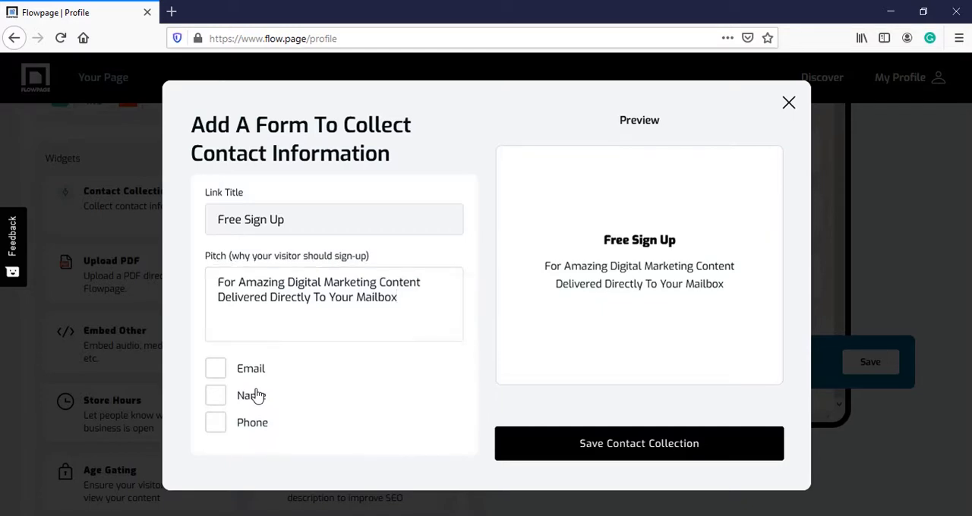
# Collect only name and email in the form, then save it
pyautogui.click(214, 396)
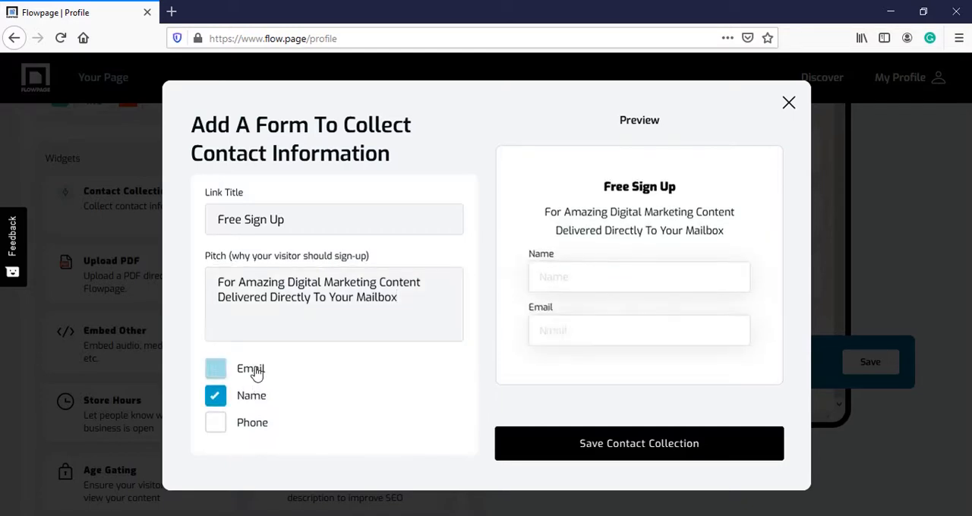
pyautogui.click(215, 369)
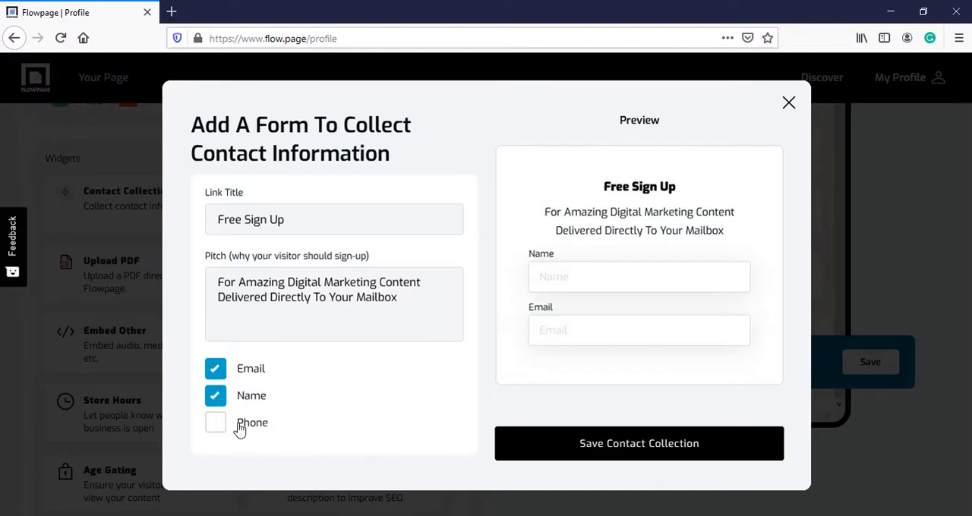
pyautogui.click(216, 422)
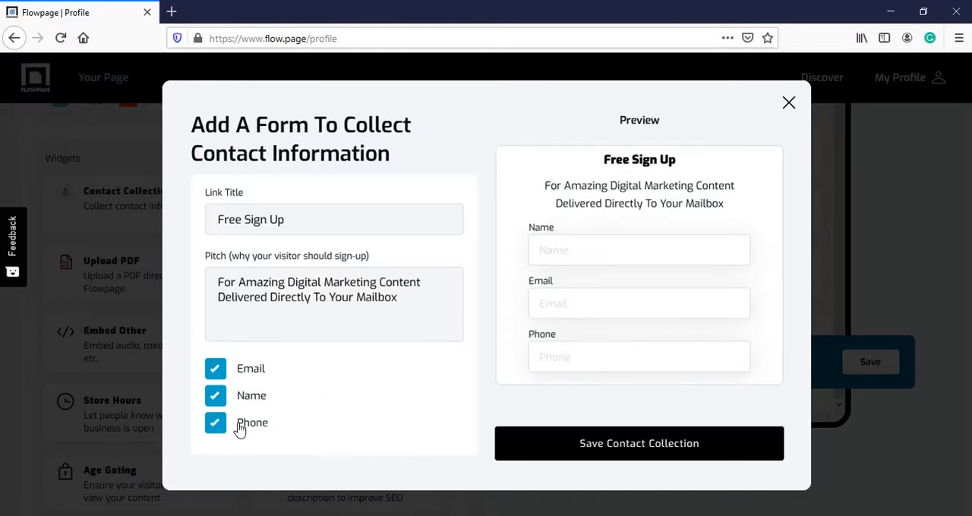
pyautogui.click(215, 423)
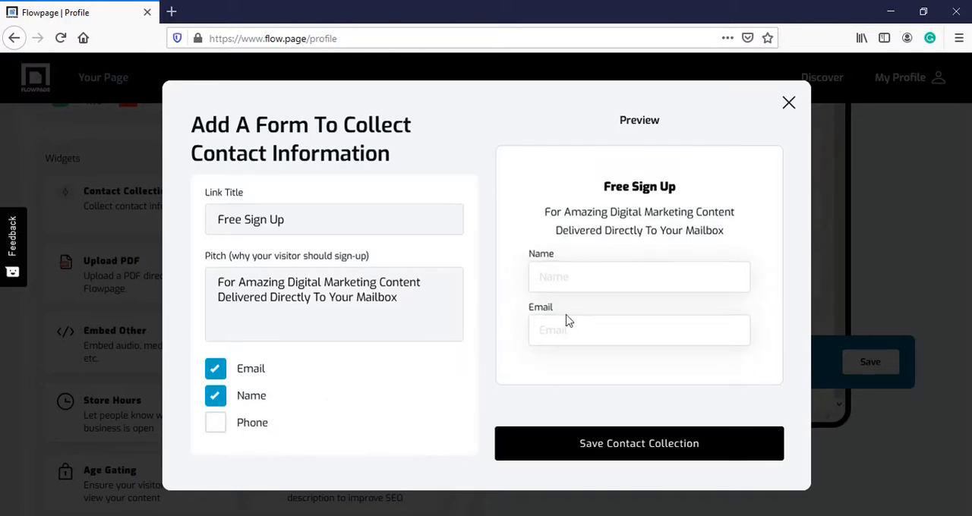
pyautogui.moveTo(393, 360)
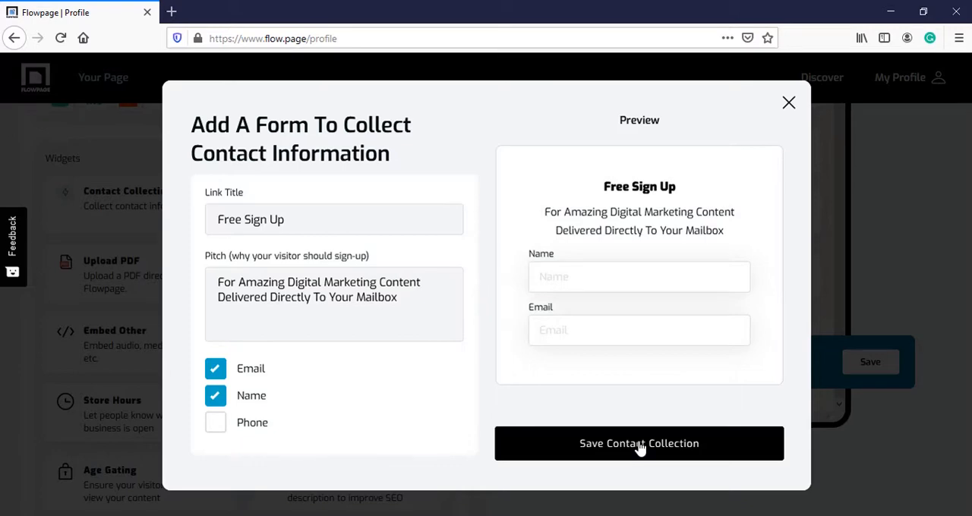
pyautogui.click(638, 444)
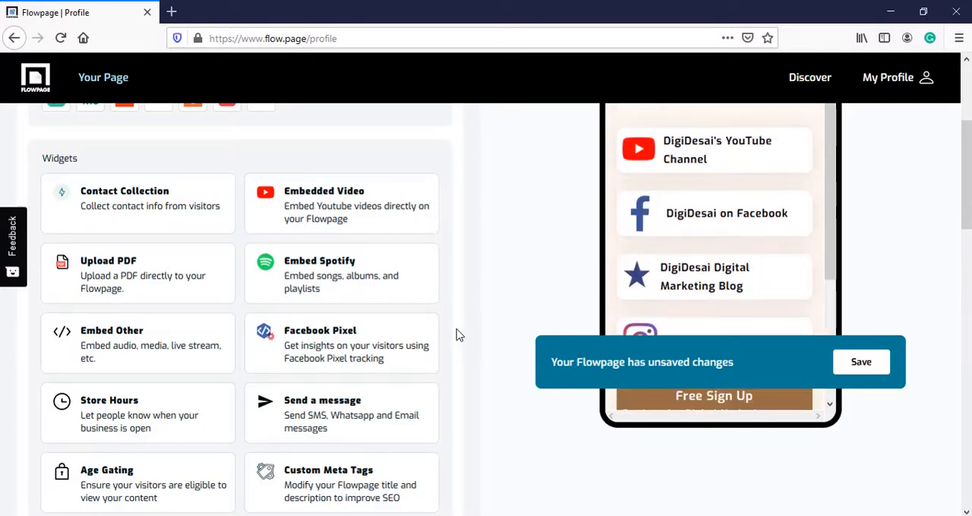
# Scroll down to the Your Info section to reach Add Your Bio
pyautogui.scroll(-3)
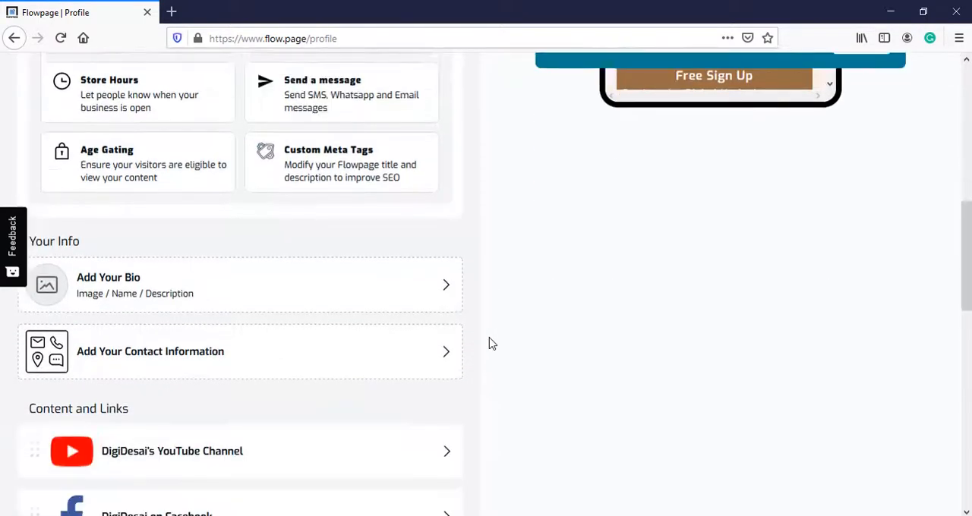
pyautogui.scroll(-3)
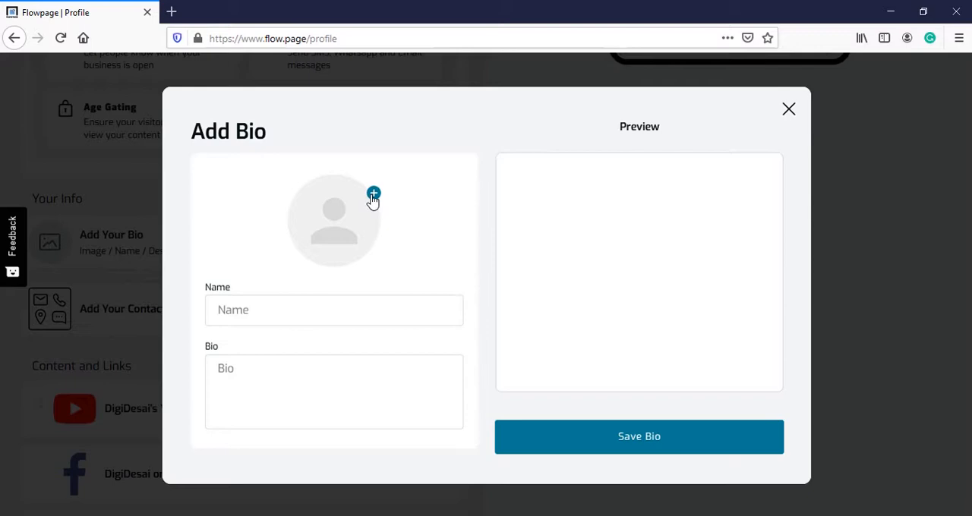
# Upload the DigiDesai logo as a square profile photo, zoomed in slightly, and save
pyautogui.click(372, 194)
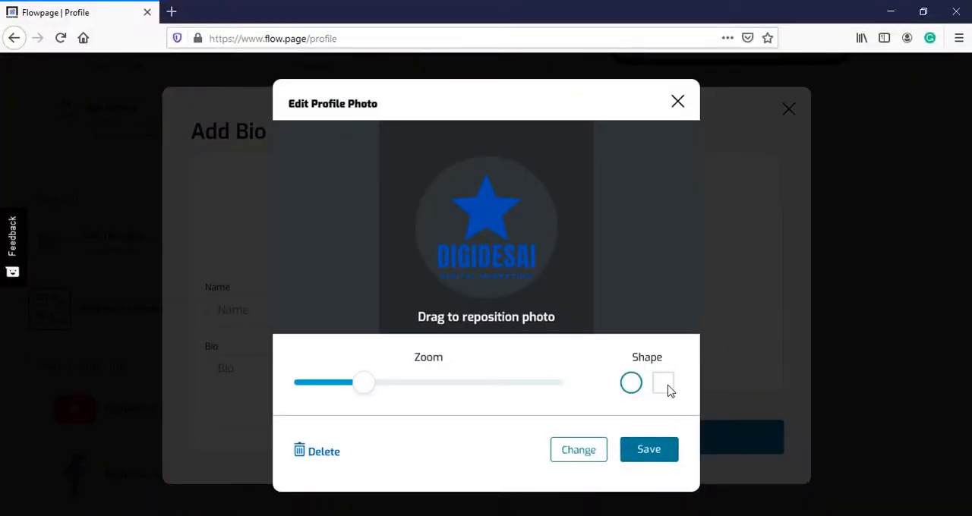
pyautogui.click(662, 382)
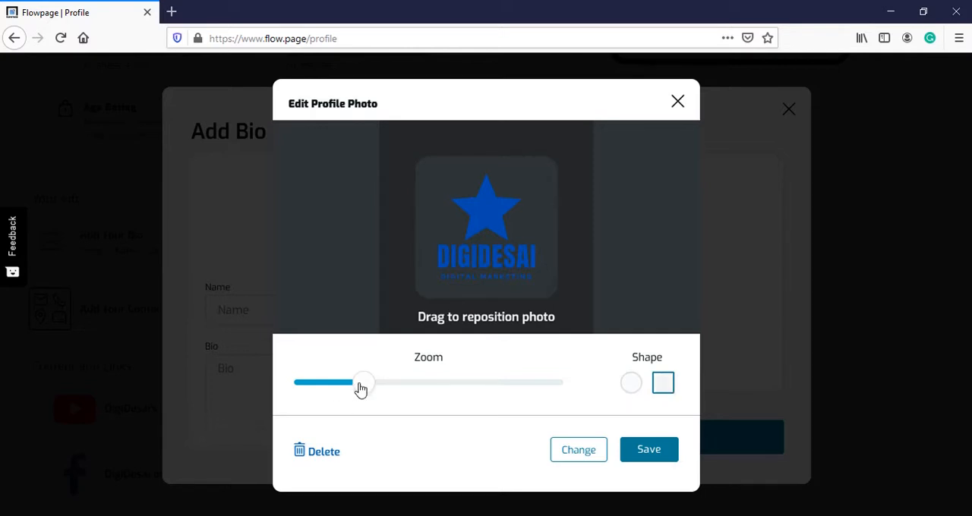
pyautogui.moveTo(362, 382); pyautogui.dragTo(377, 382)
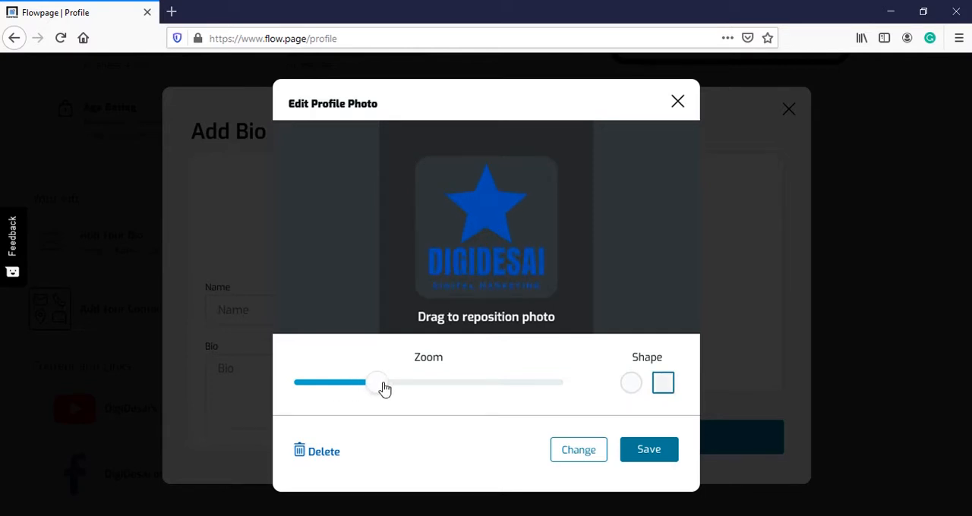
pyautogui.moveTo(372, 383); pyautogui.dragTo(382, 383)
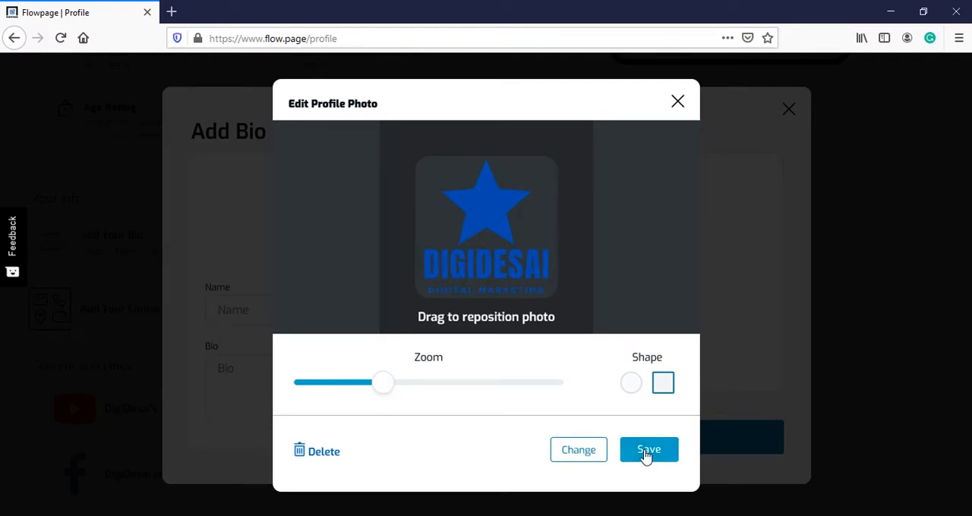
pyautogui.click(649, 450)
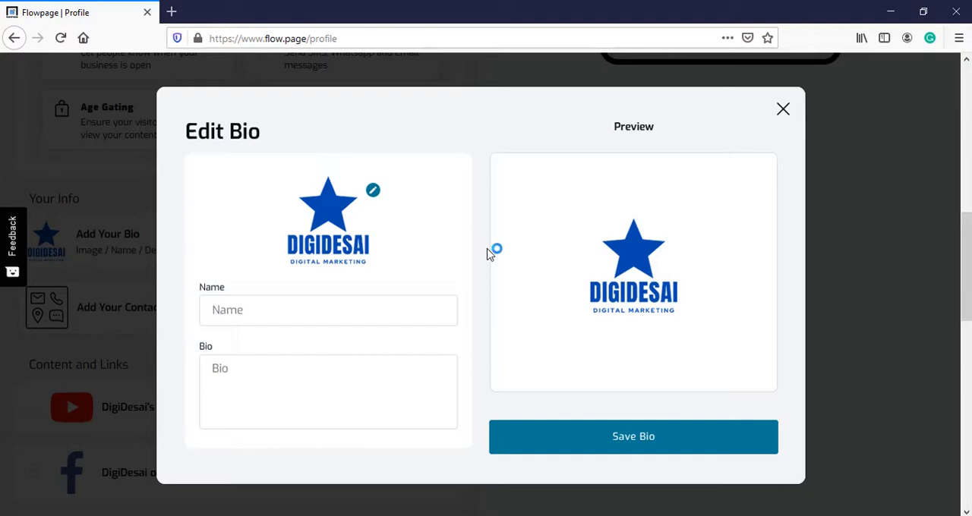
pyautogui.moveTo(591, 440)
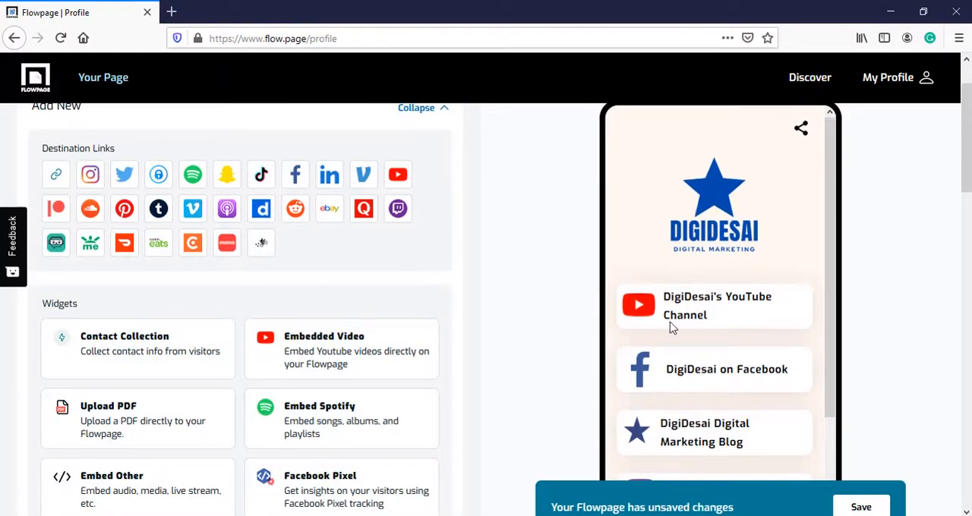
pyautogui.scroll(-3)
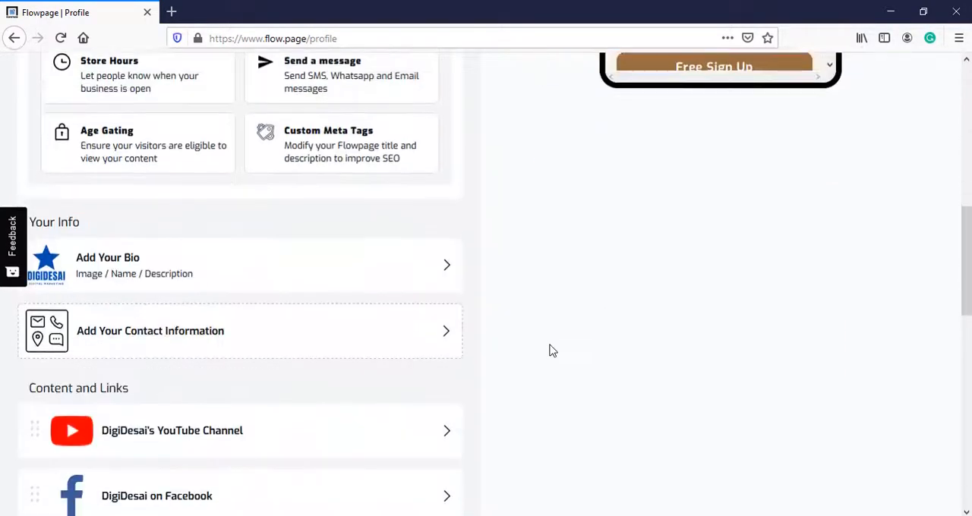
pyautogui.scroll(-3)
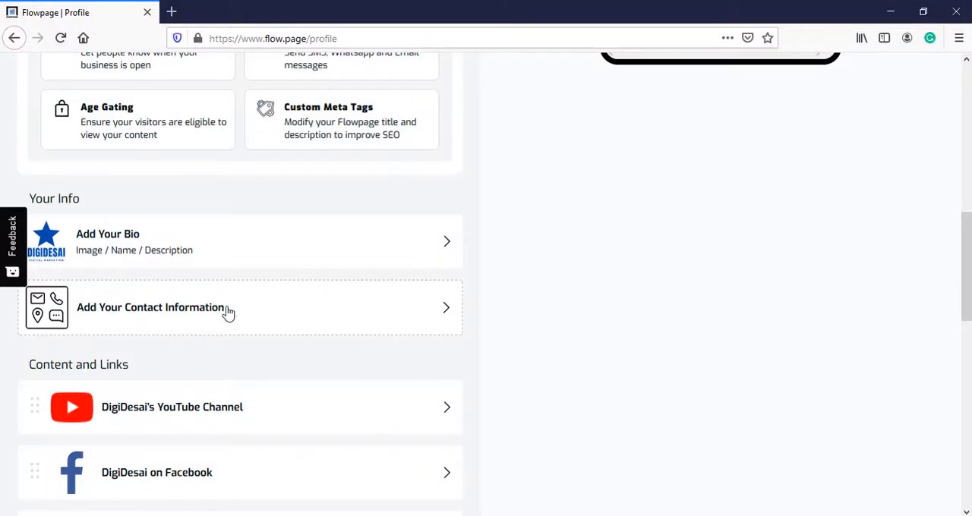
pyautogui.click(151, 307)
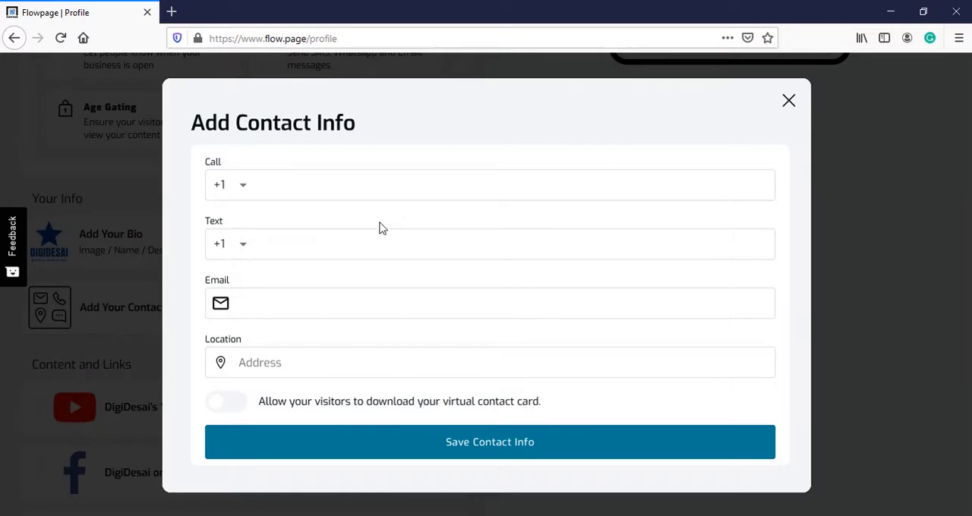
pyautogui.click(490, 303)
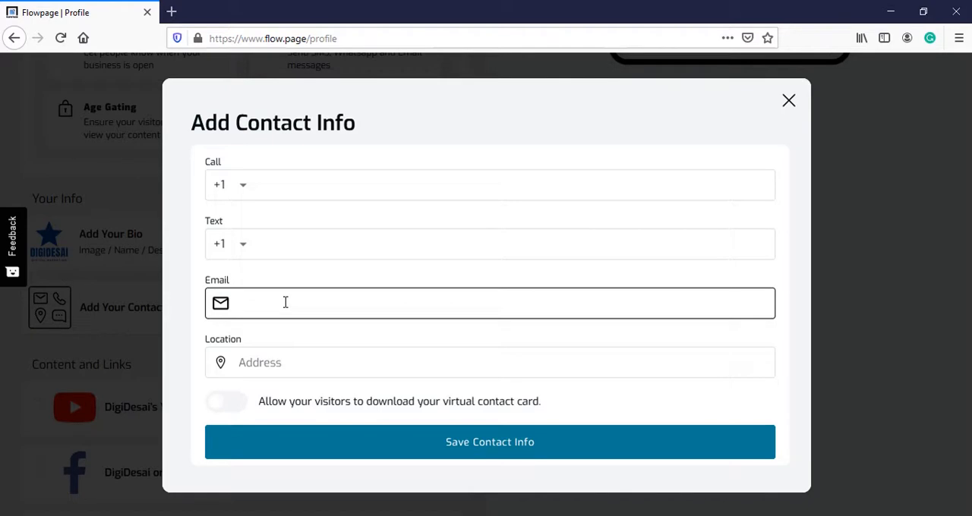
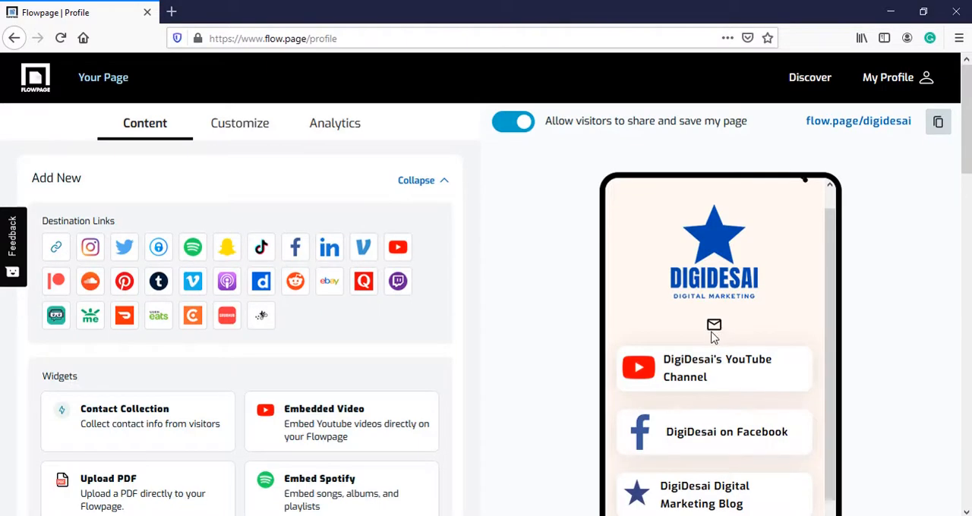
pyautogui.moveTo(592, 346)
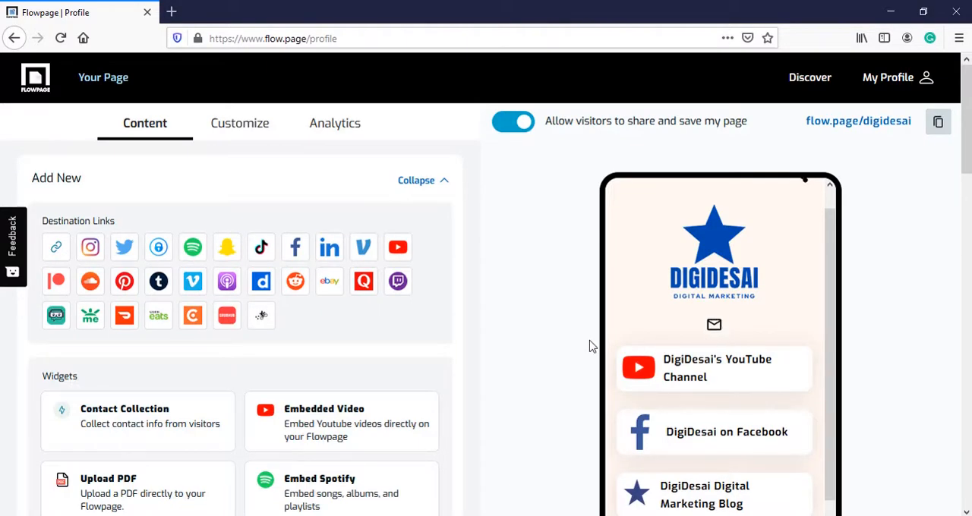
# Drag the DigiDesai Digital Marketing Blog link to the top, above YouTube
pyautogui.scroll(-3)
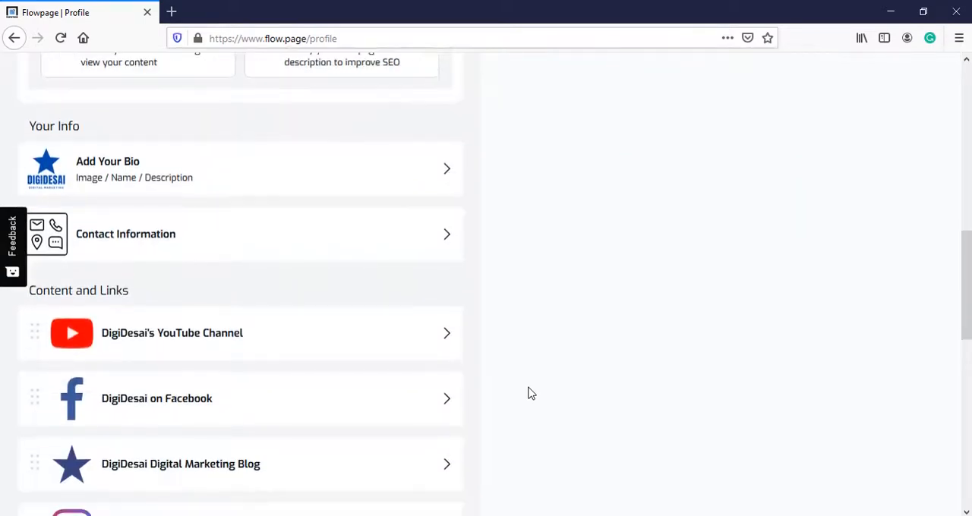
pyautogui.scroll(-3)
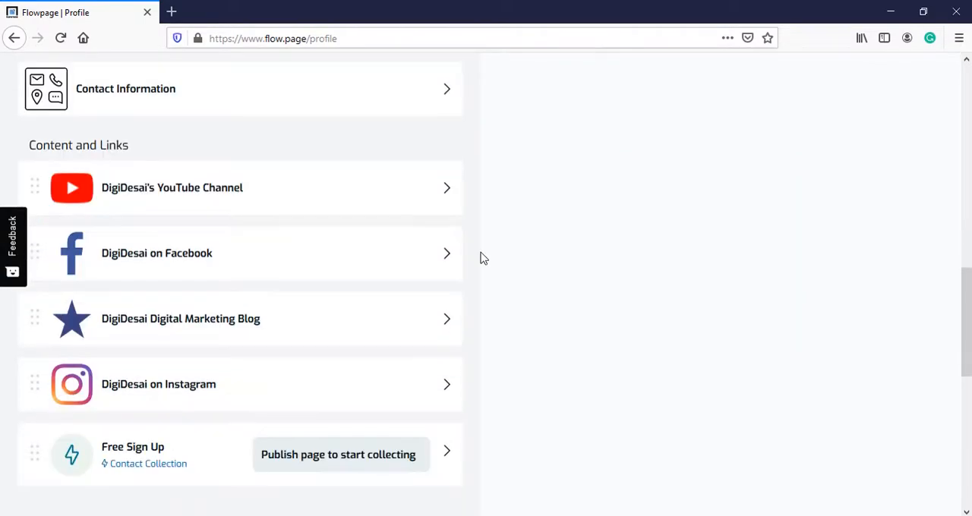
pyautogui.moveTo(41, 321)
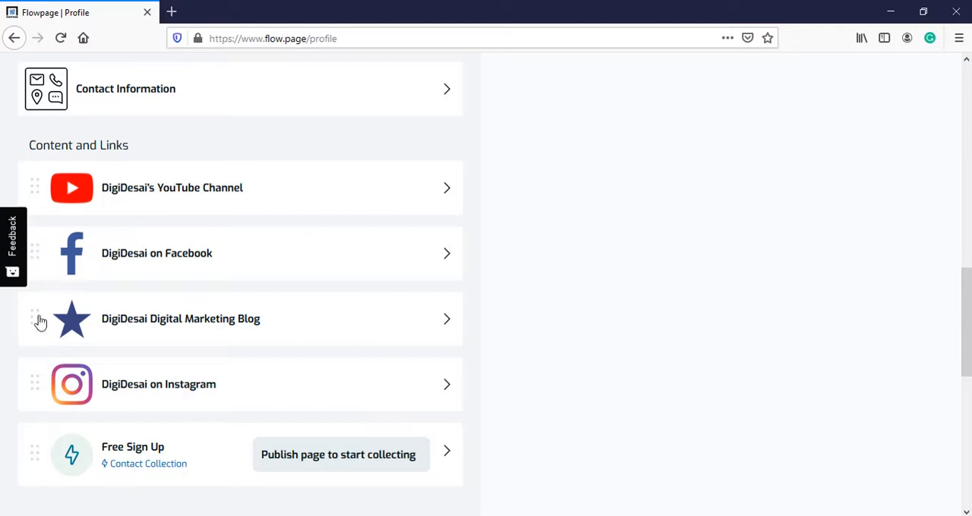
pyautogui.moveTo(34, 319); pyautogui.dragTo(34, 216)
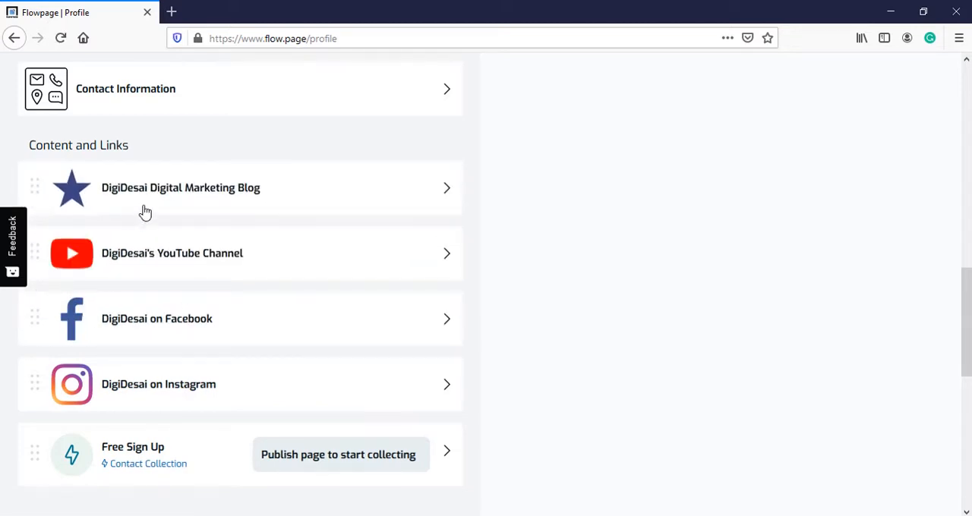
pyautogui.moveTo(148, 266)
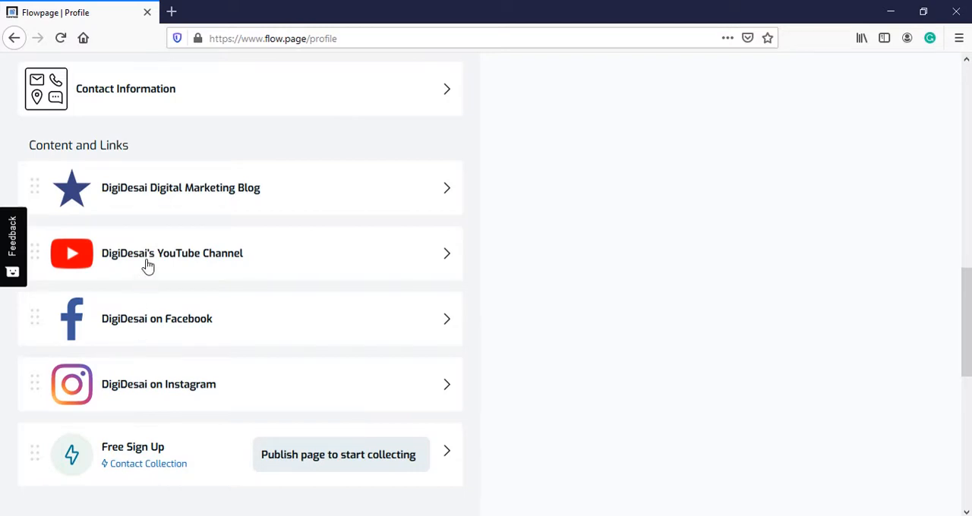
pyautogui.moveTo(148, 406)
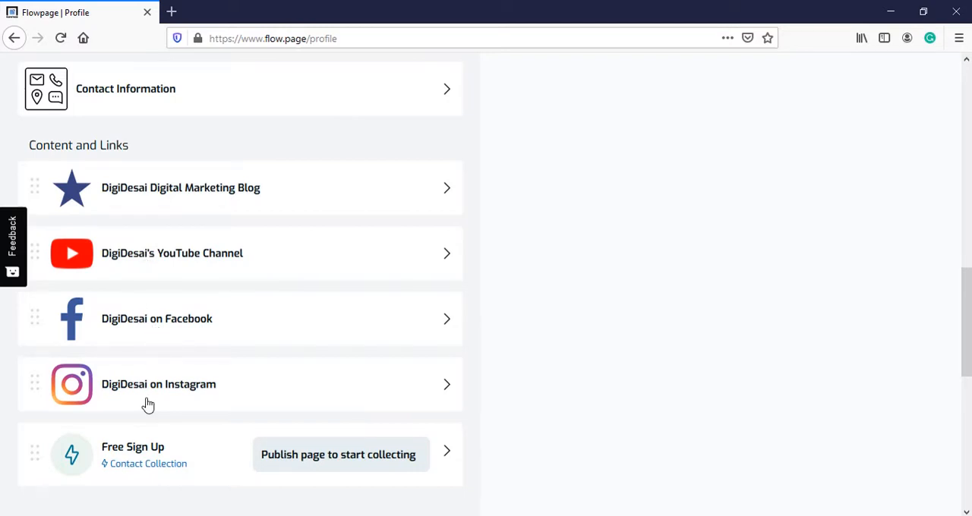
pyautogui.moveTo(50, 457)
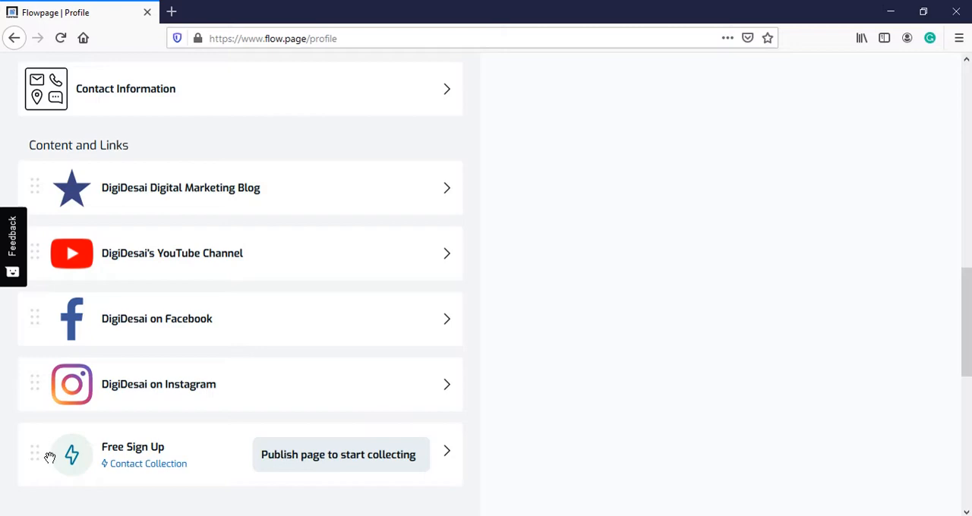
pyautogui.moveTo(539, 347)
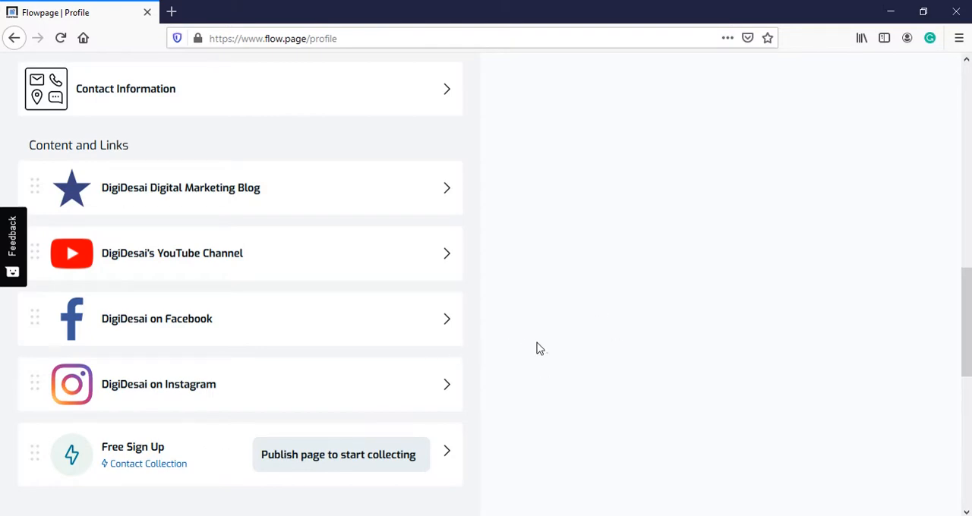
pyautogui.moveTo(529, 365)
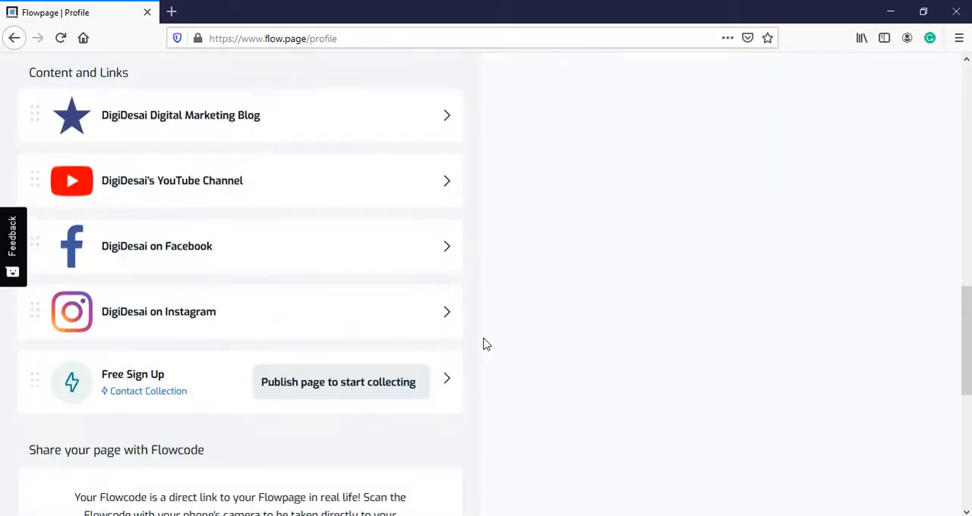
pyautogui.scroll(-3)
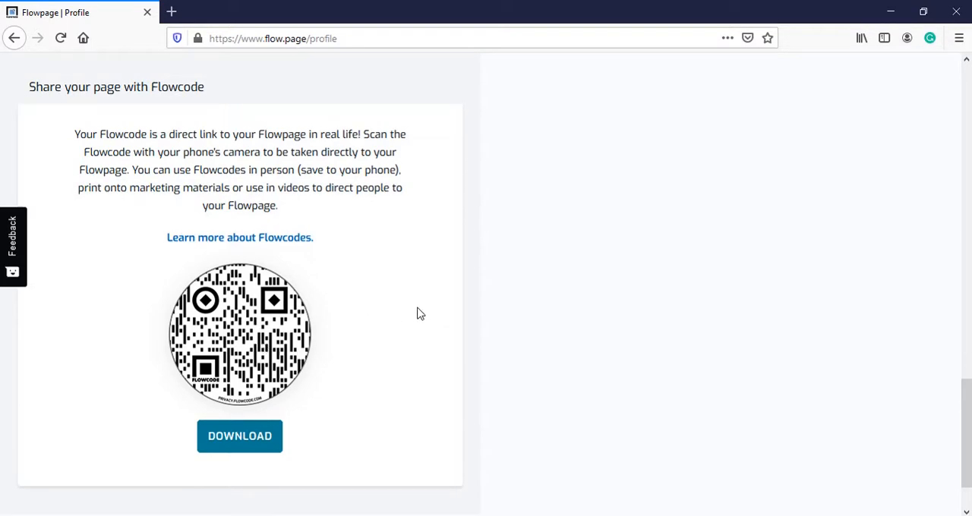
pyautogui.moveTo(422, 311)
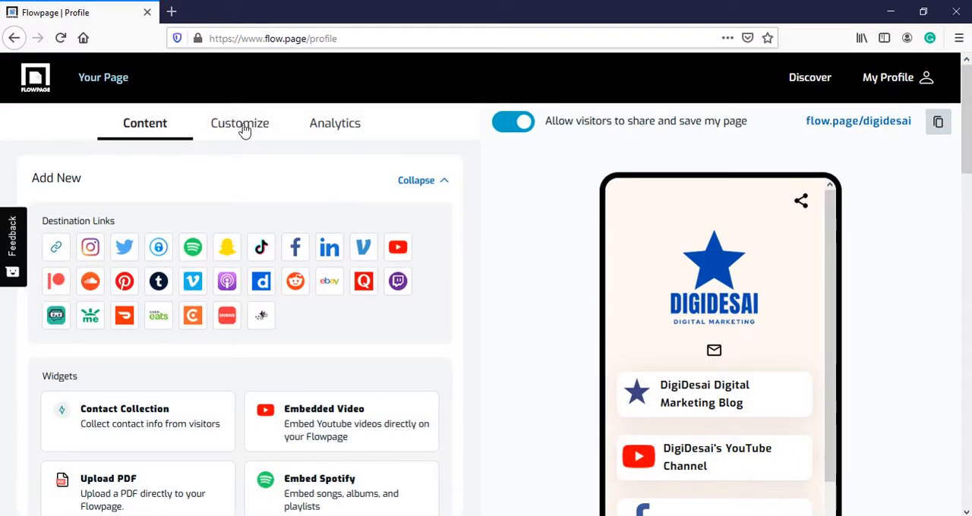
# Preview coral and orange colours and the dark style, then return to Light style
pyautogui.click(239, 123)
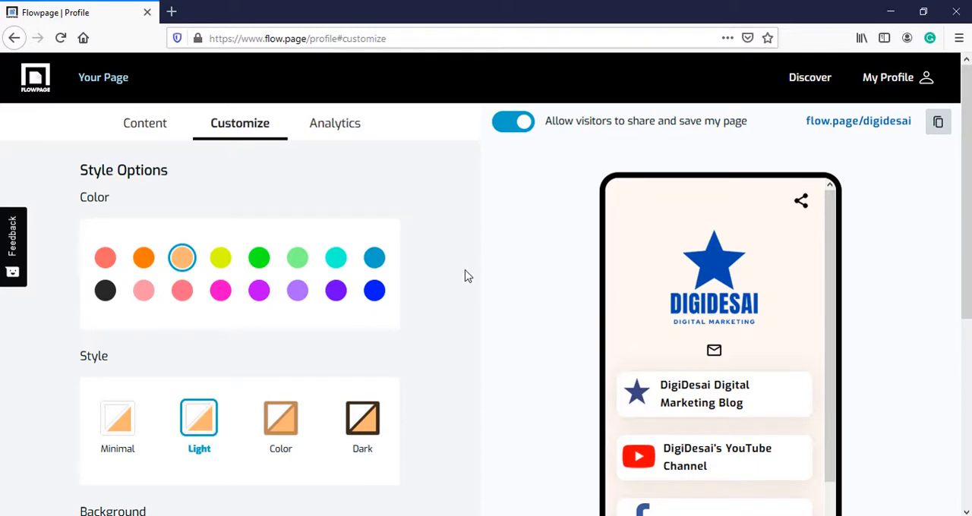
pyautogui.moveTo(114, 265)
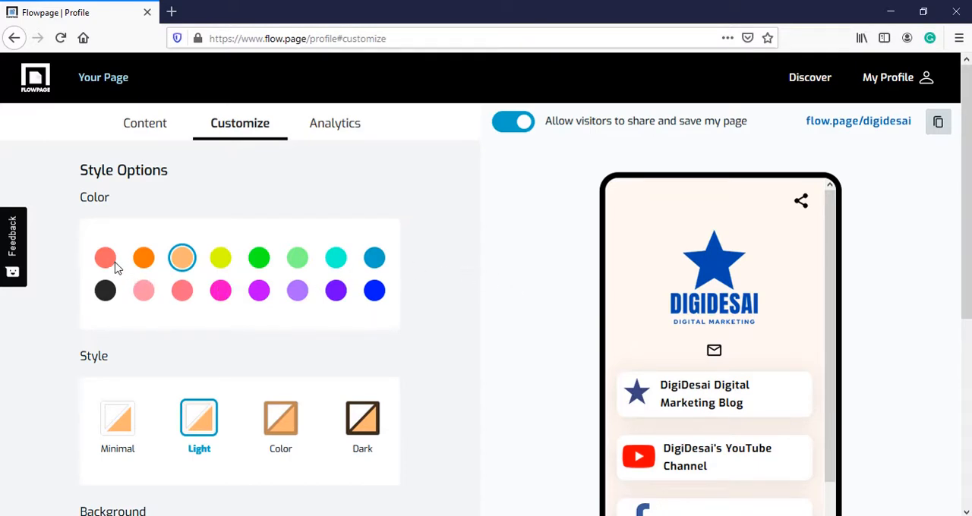
pyautogui.click(105, 257)
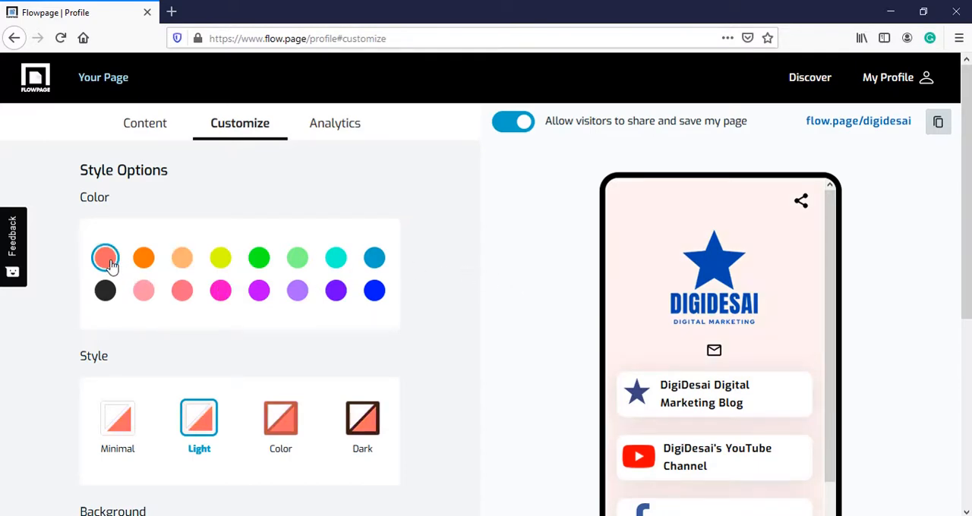
pyautogui.click(143, 257)
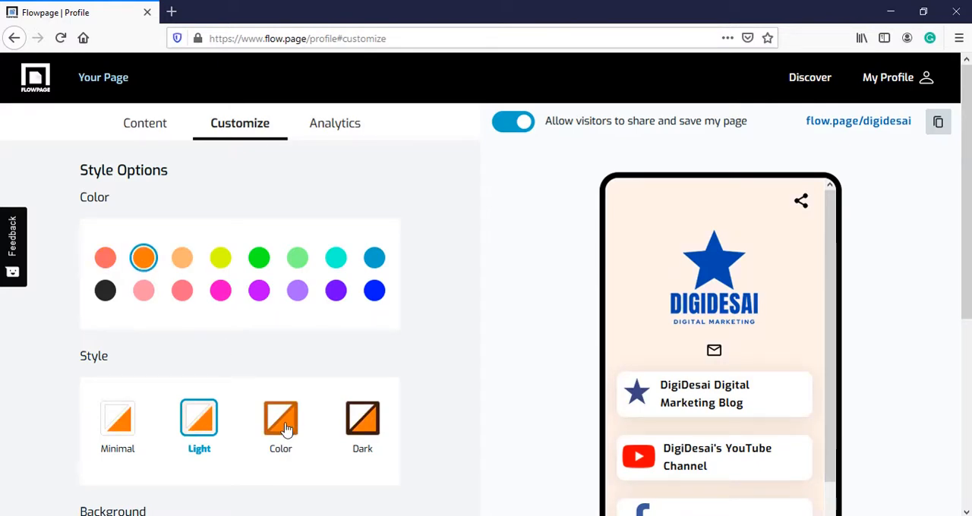
pyautogui.click(362, 420)
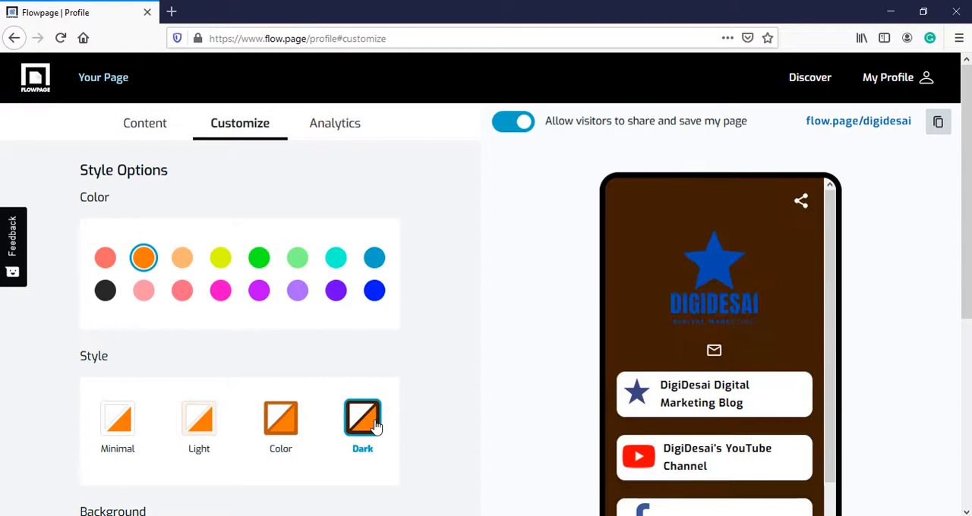
pyautogui.click(198, 419)
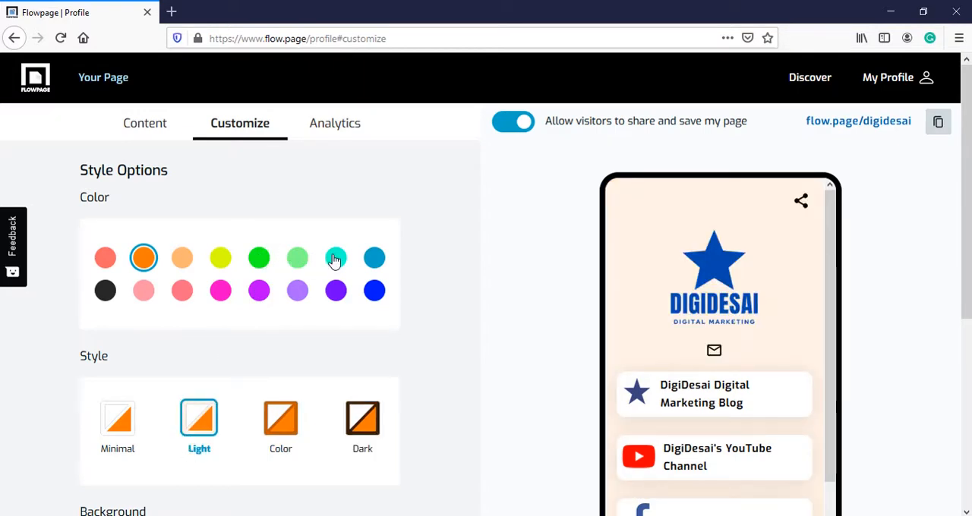
# Choose the teal theme colour and save and publish the page
pyautogui.click(336, 258)
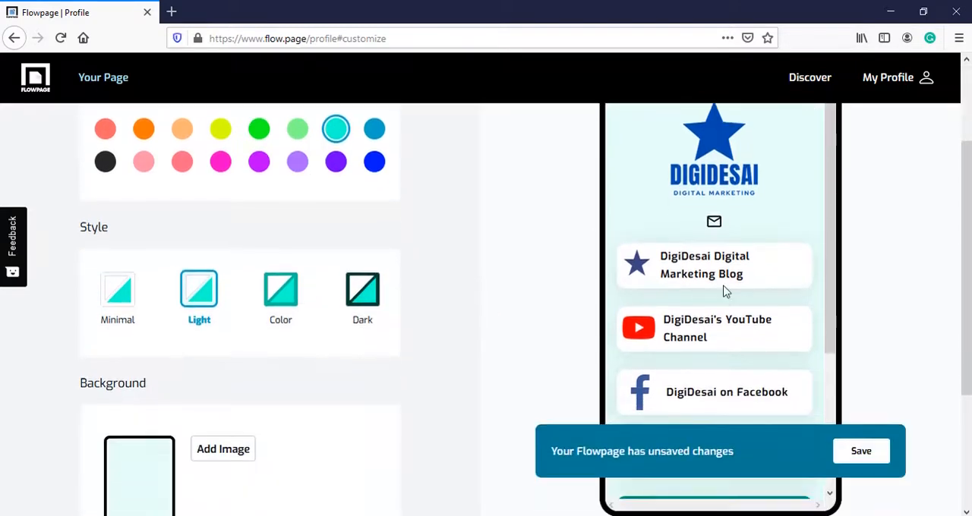
pyautogui.scroll(-3)
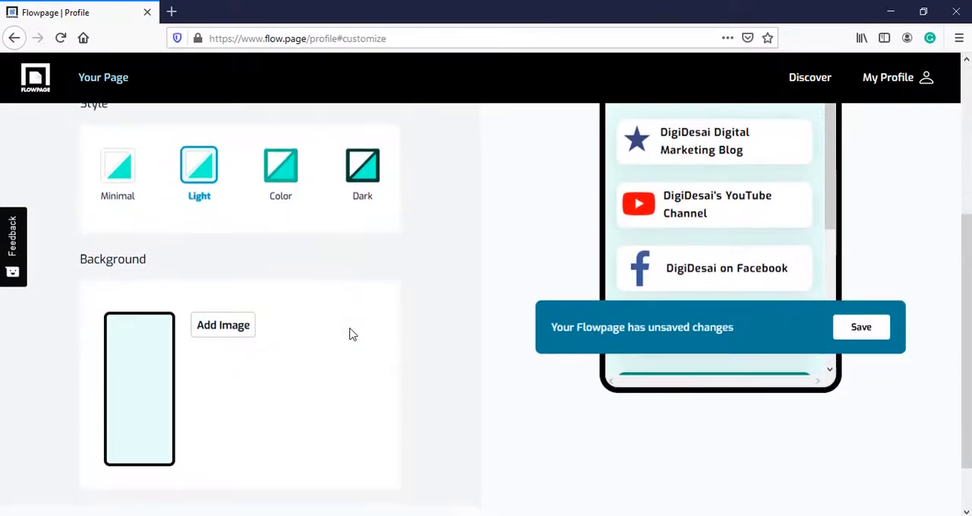
pyautogui.scroll(-3)
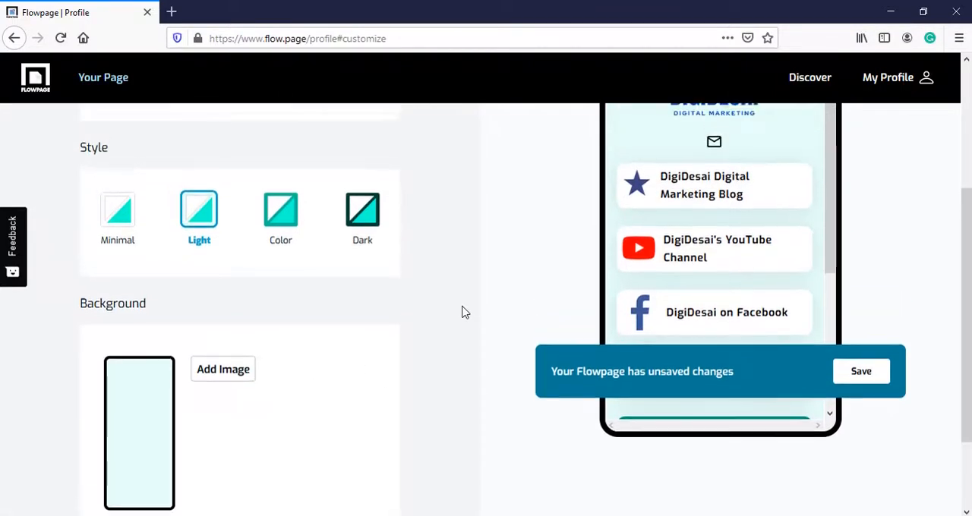
pyautogui.scroll(-3)
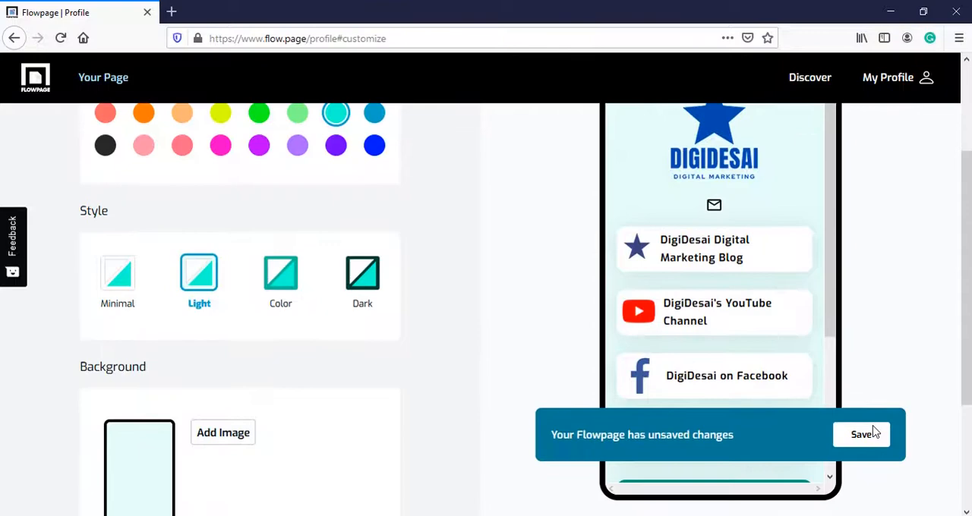
pyautogui.click(863, 435)
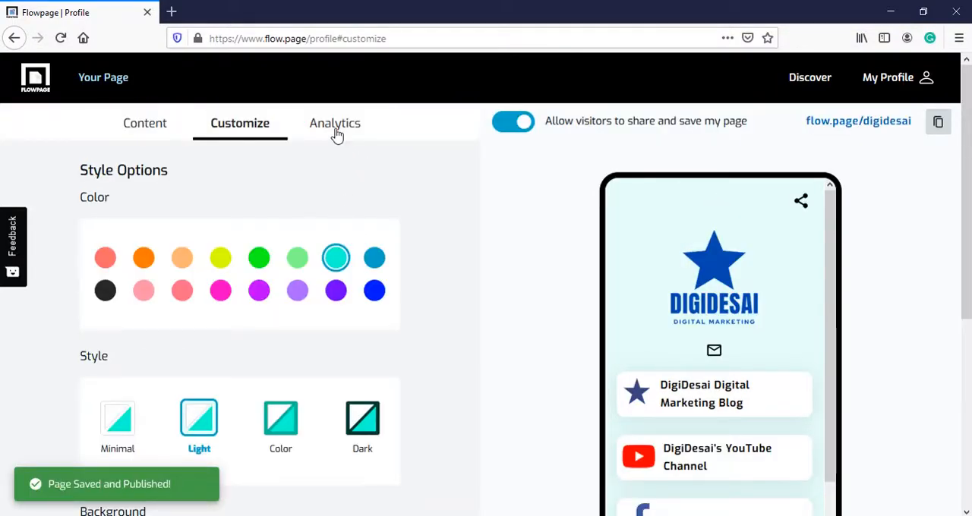
# Review the page analytics: 11 sessions, 2 unique visitors, 2 clicks, 18.18% click-through rate
pyautogui.click(335, 123)
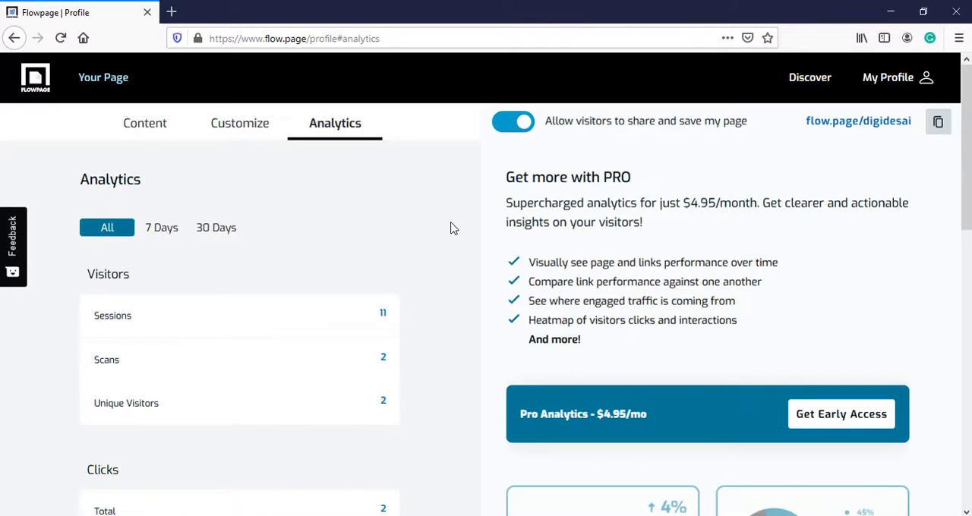
pyautogui.scroll(-3)
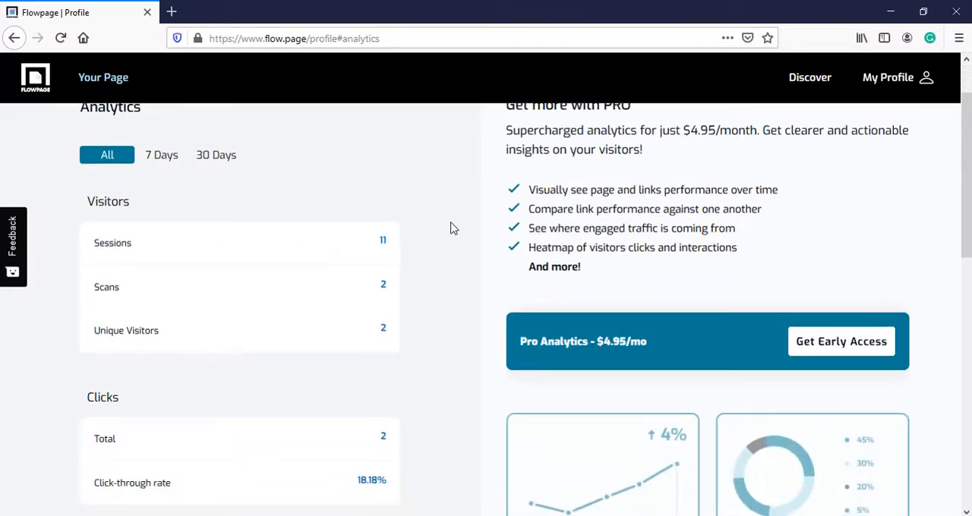
pyautogui.moveTo(173, 225)
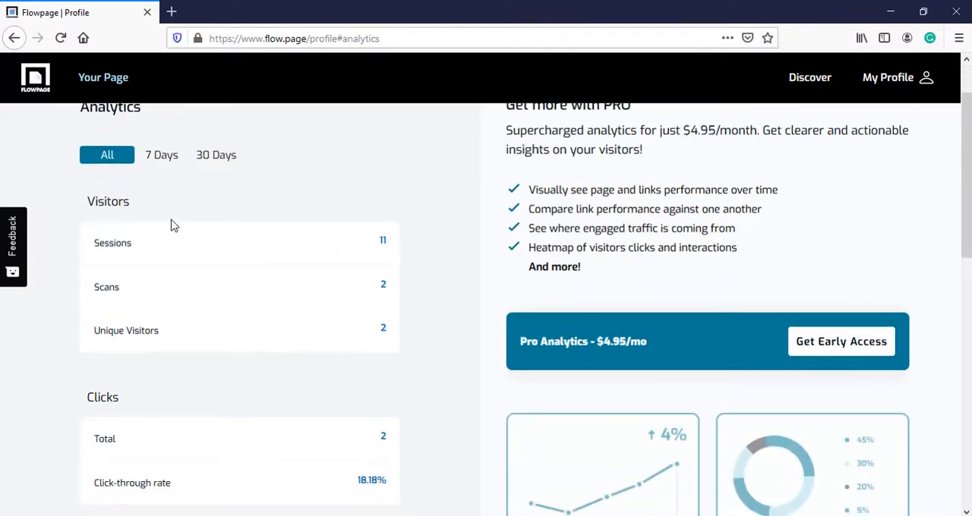
pyautogui.scroll(-3)
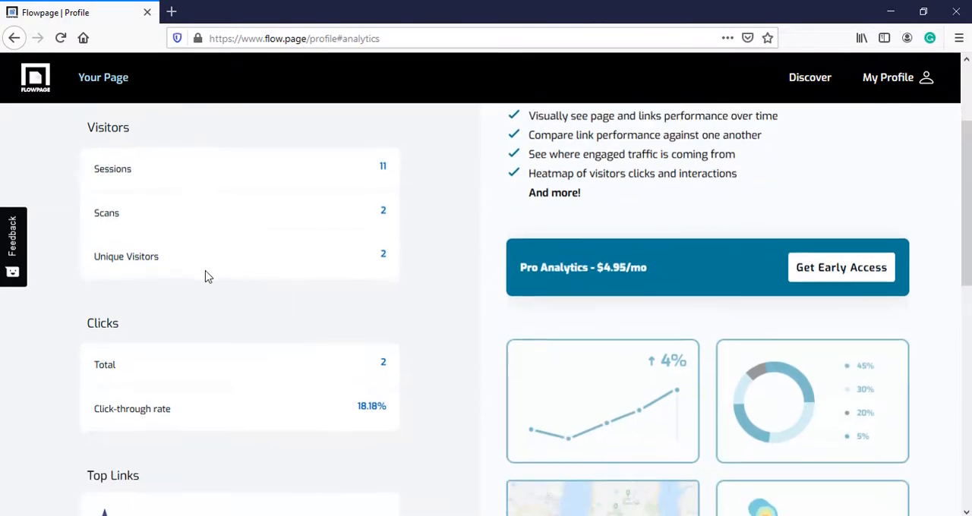
pyautogui.scroll(-3)
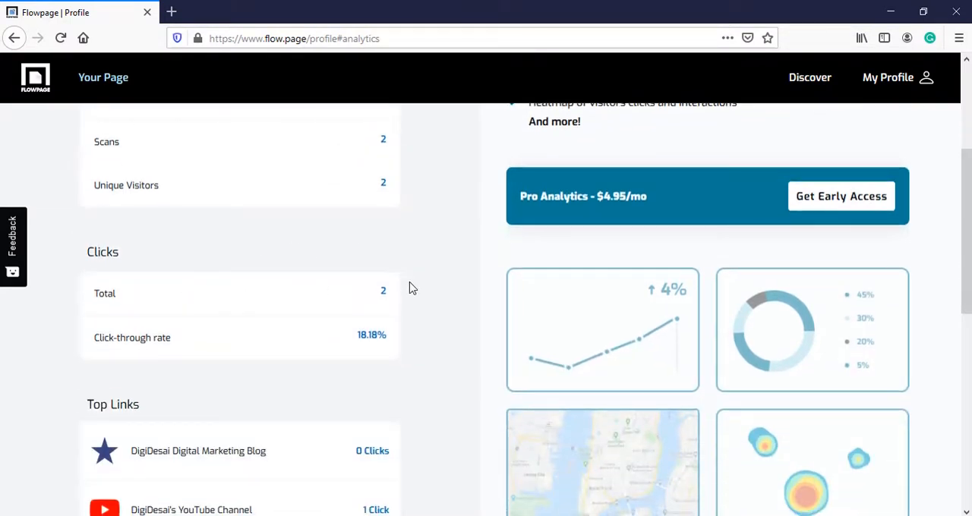
pyautogui.scroll(-3)
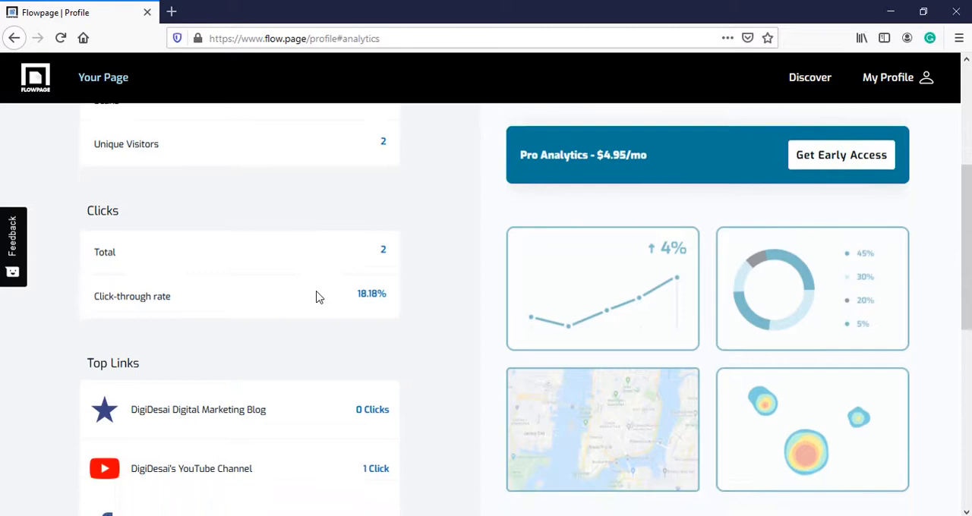
pyautogui.scroll(-3)
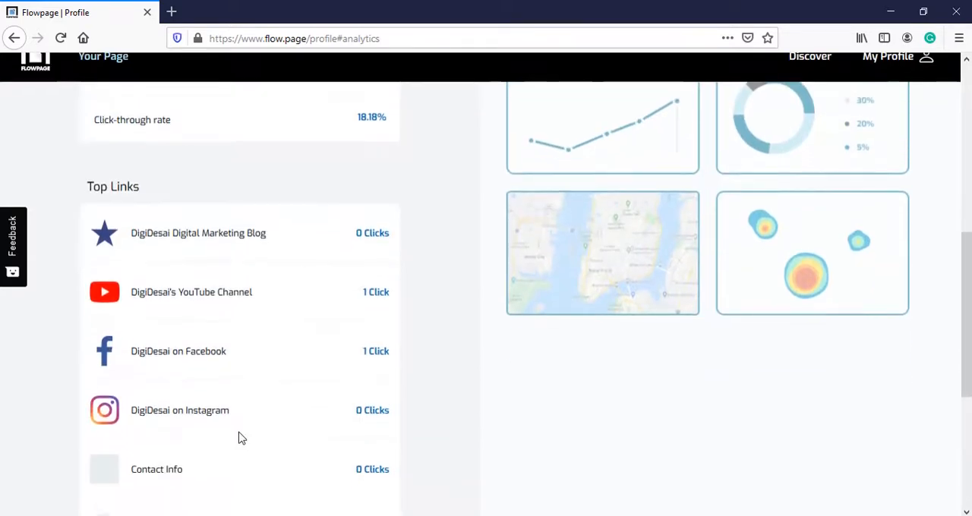
pyautogui.scroll(3)
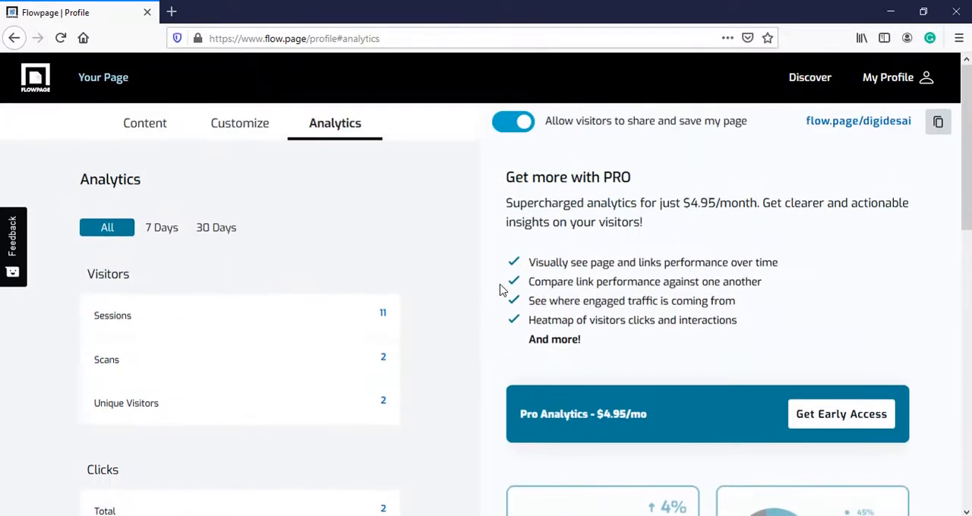
pyautogui.moveTo(752, 232)
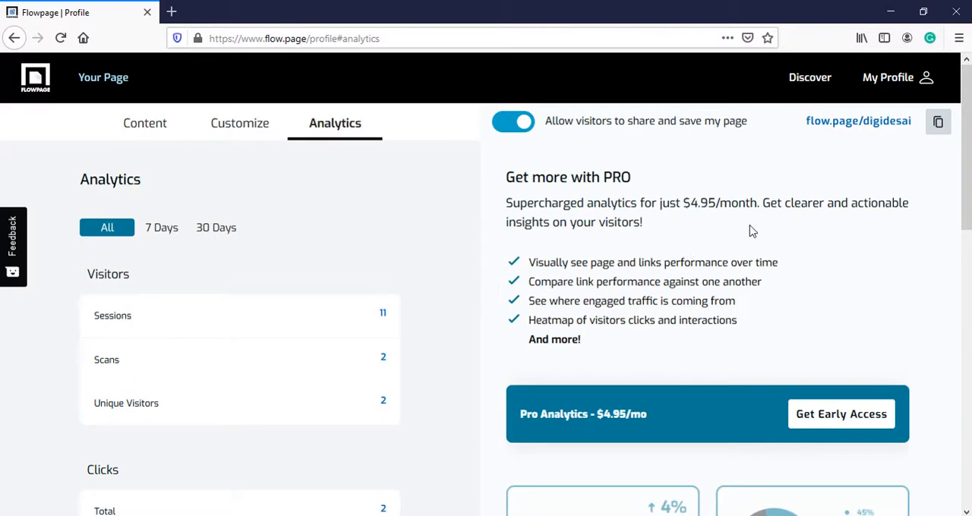
pyautogui.scroll(-3)
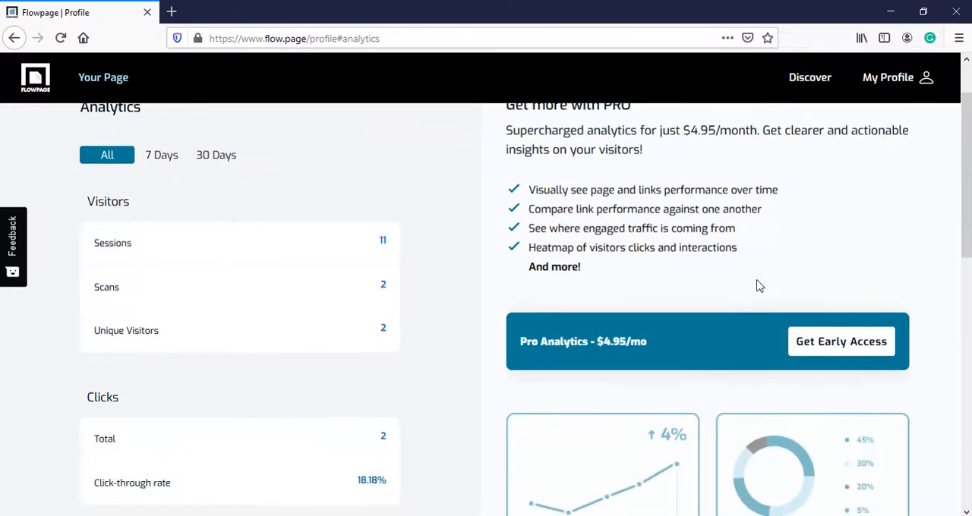
pyautogui.scroll(-3)
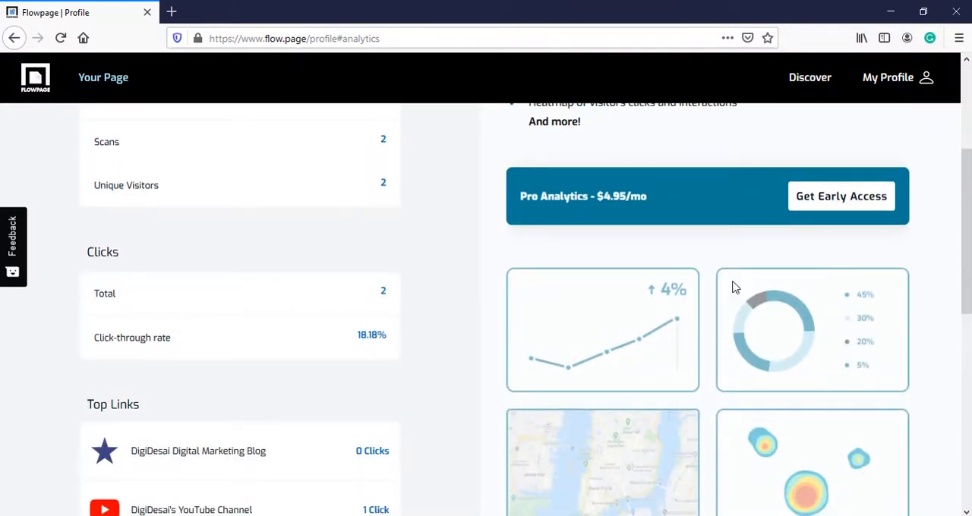
pyautogui.moveTo(692, 306)
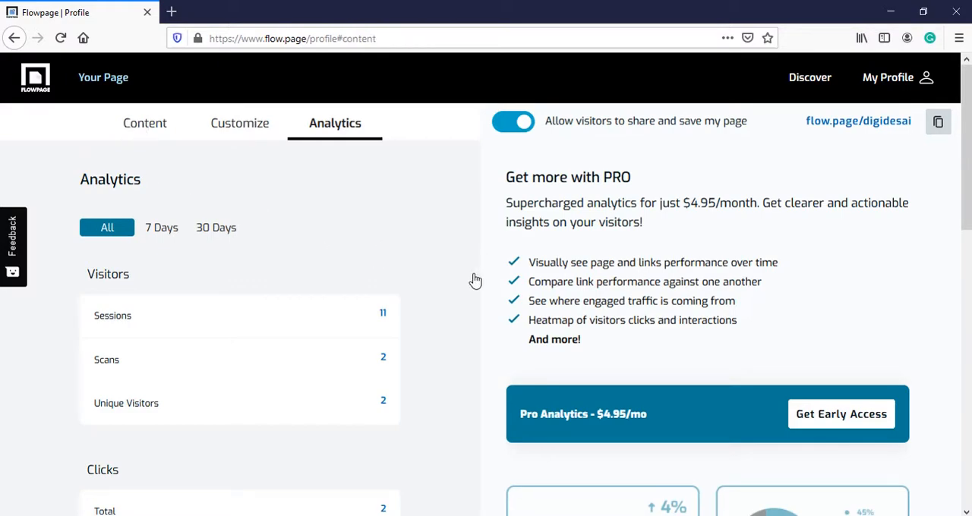
# Return to the Content tab and scroll the DigiDesai page preview
pyautogui.click(144, 123)
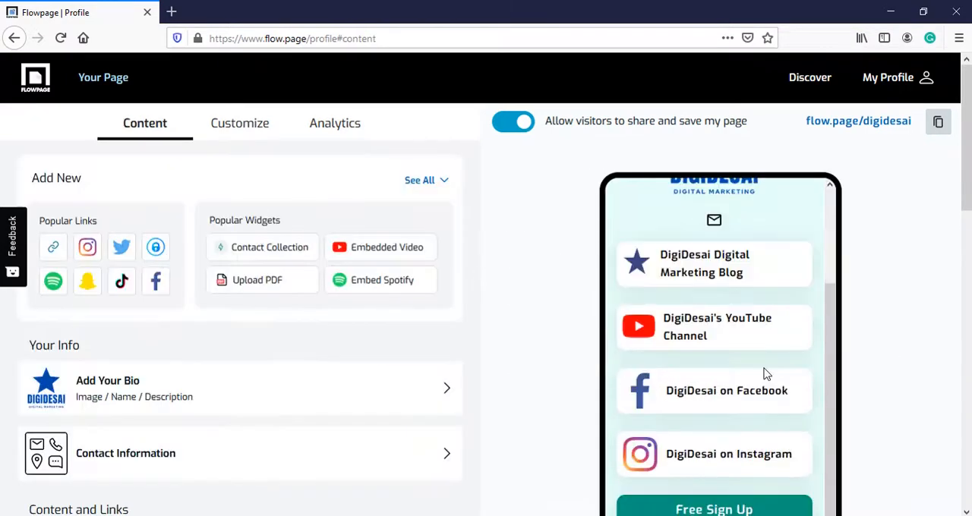
pyautogui.scroll(-3)
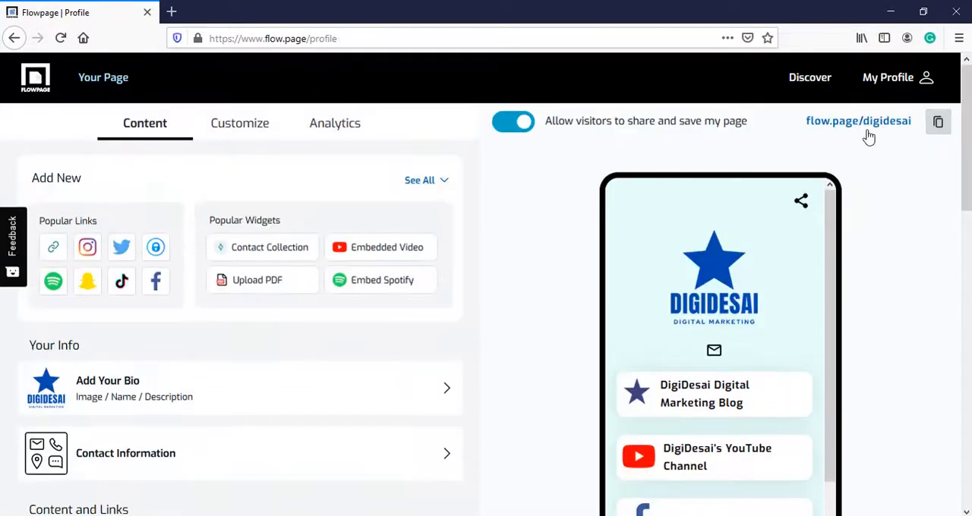
pyautogui.moveTo(869, 129)
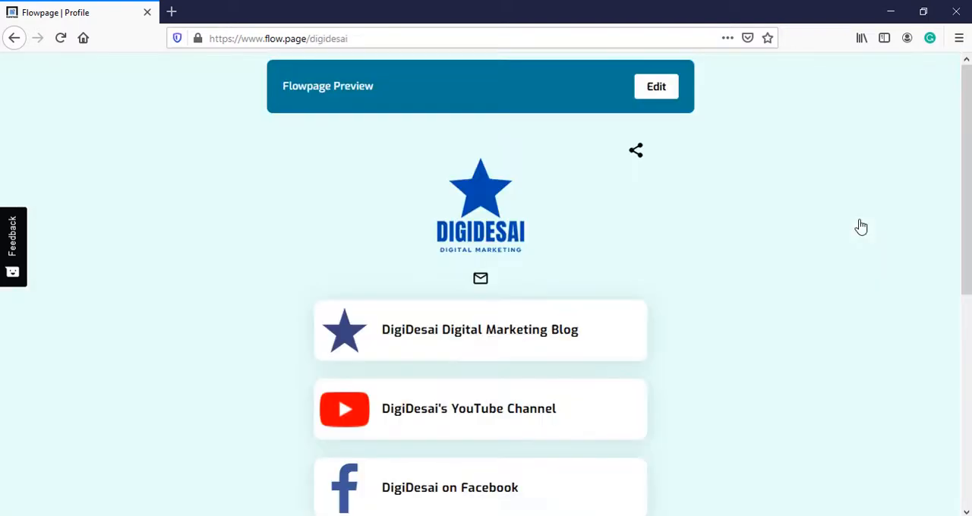
pyautogui.moveTo(762, 257)
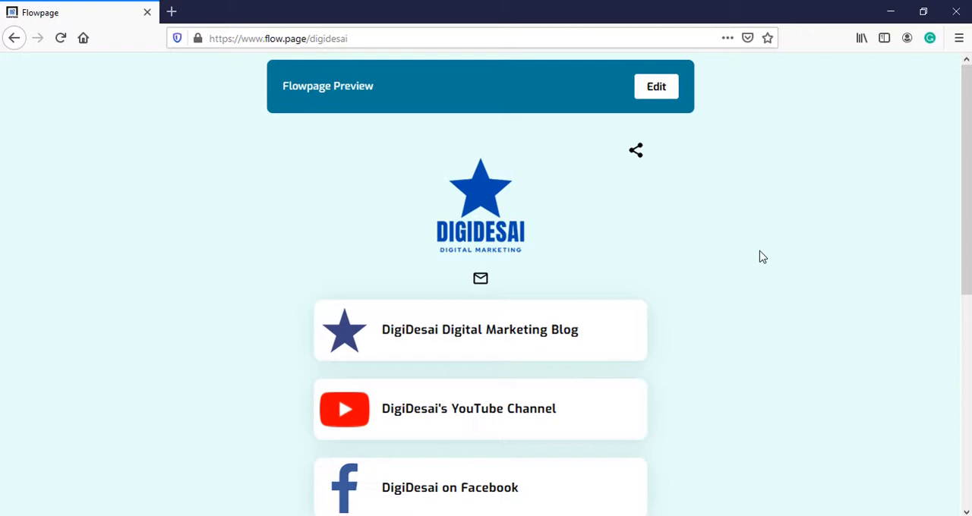
# Scroll the live DigiDesai page, then go back to the editor showing Instagram and Free Sign Up
pyautogui.scroll(-3)
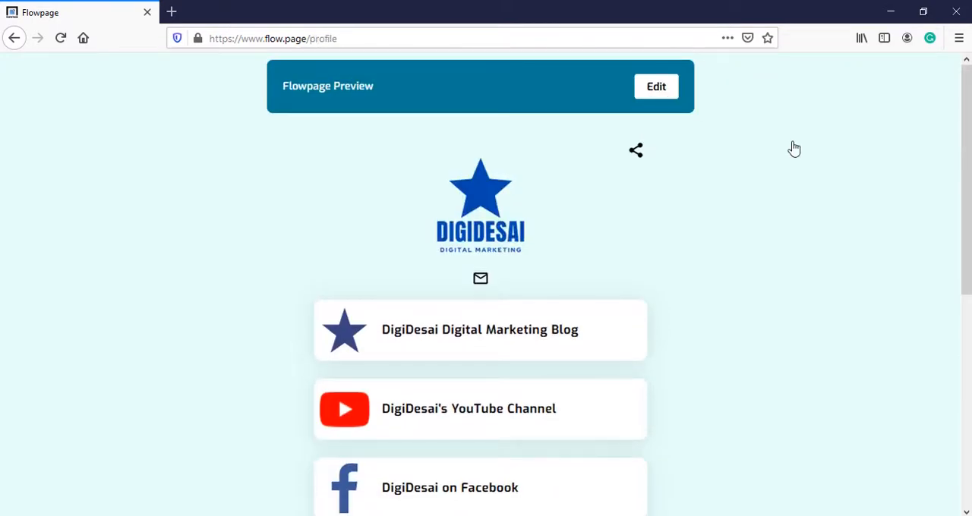
pyautogui.click(655, 85)
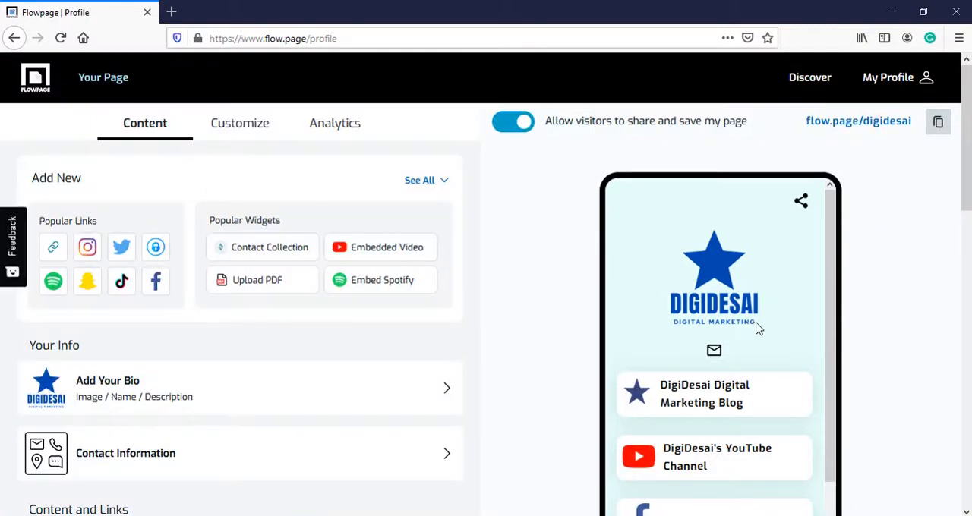
pyautogui.scroll(-3)
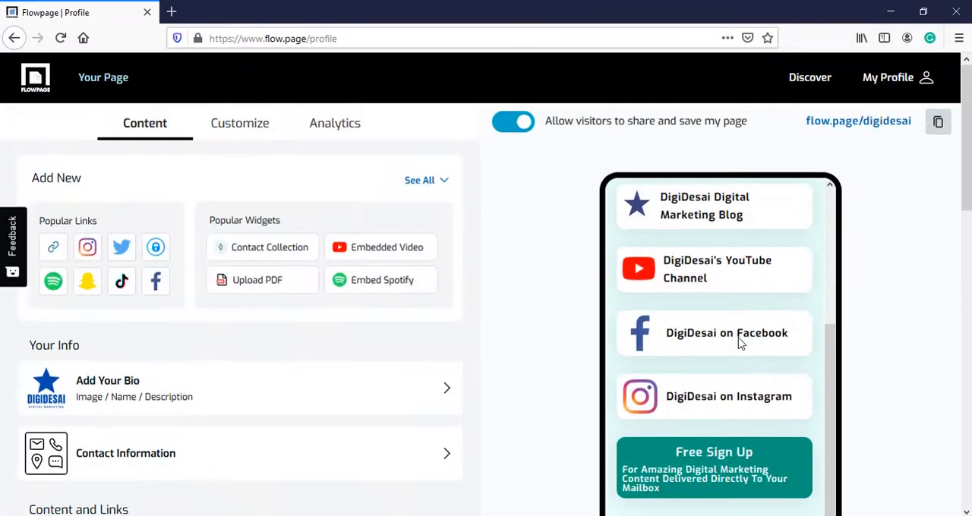